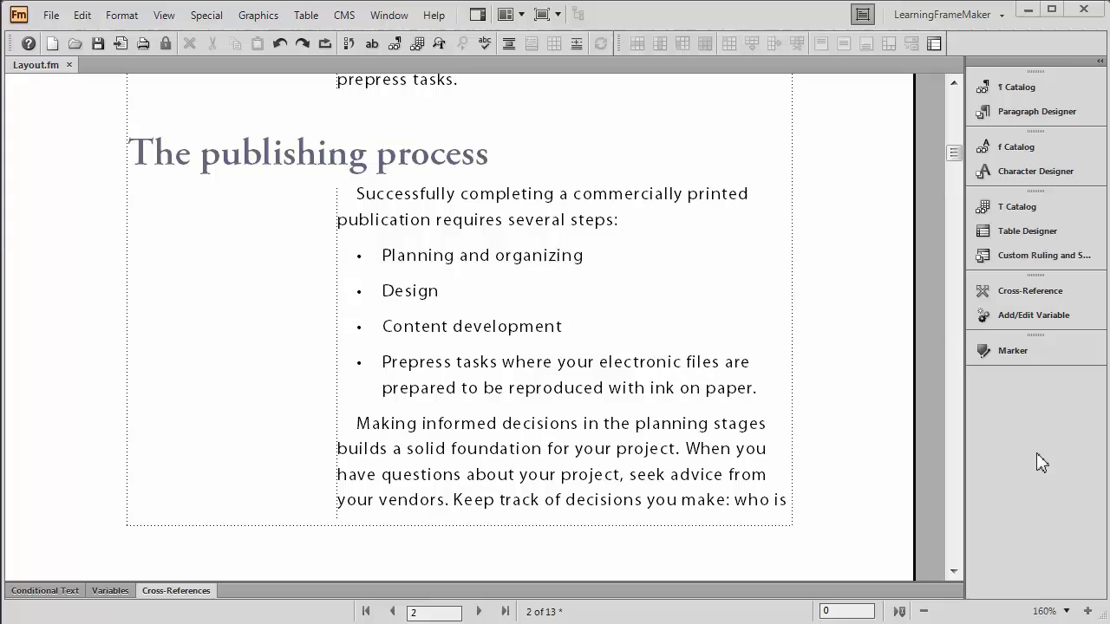
{"action": "mouse_move", "coordinate": [420, 305]}
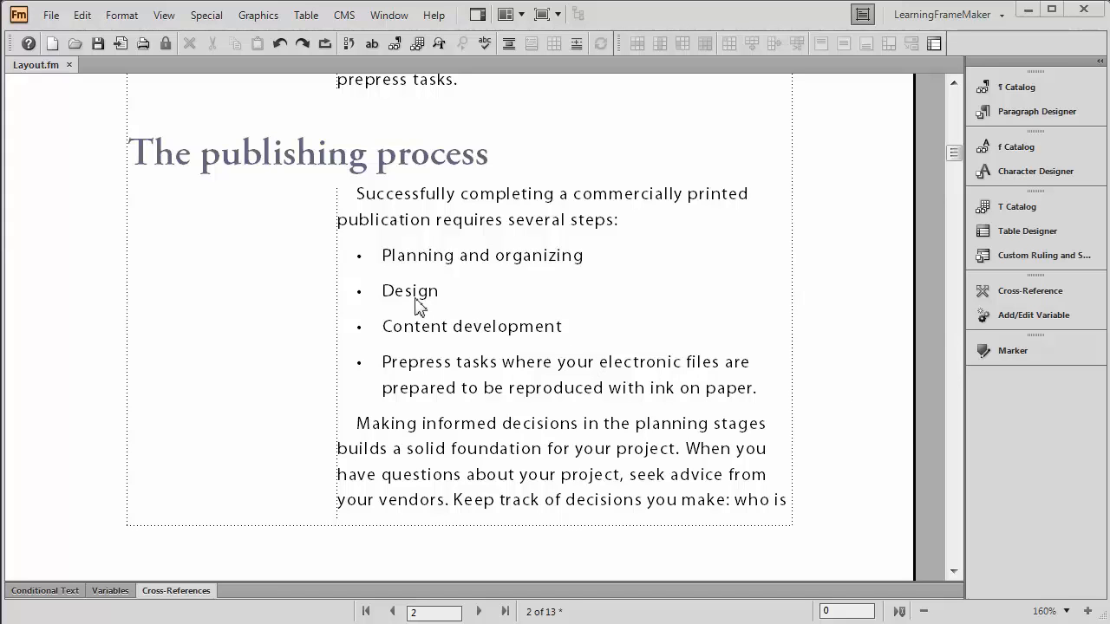
{"action": "mouse_move", "coordinate": [360, 364]}
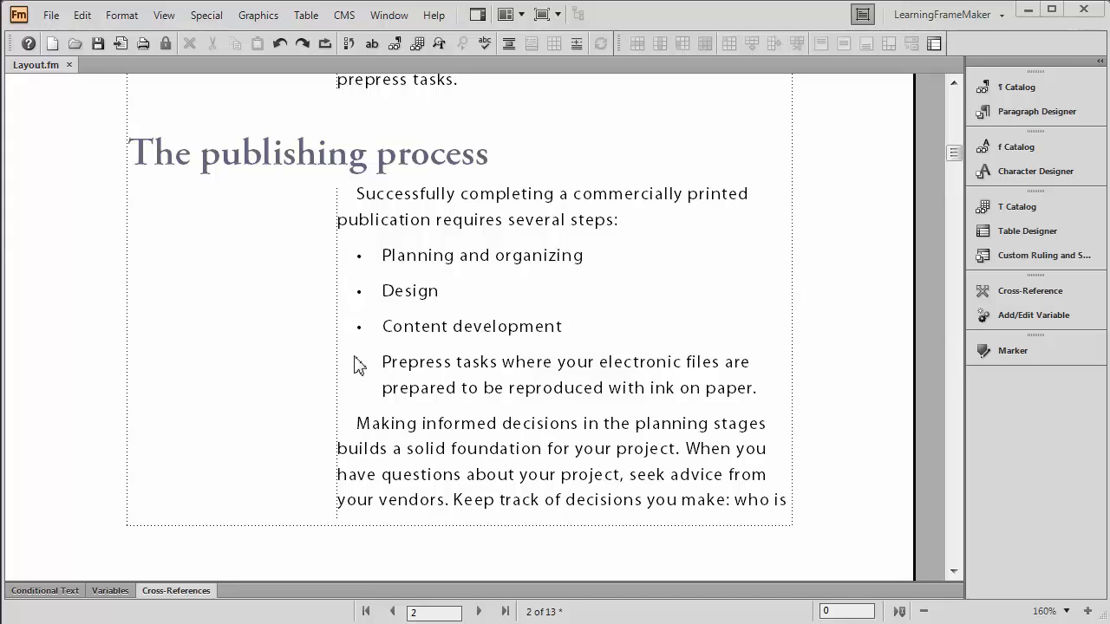
- Place the insertion point in the bulleted list so the Paragraph Designer shows its autonumber format
{"action": "left_click", "coordinate": [1037, 111]}
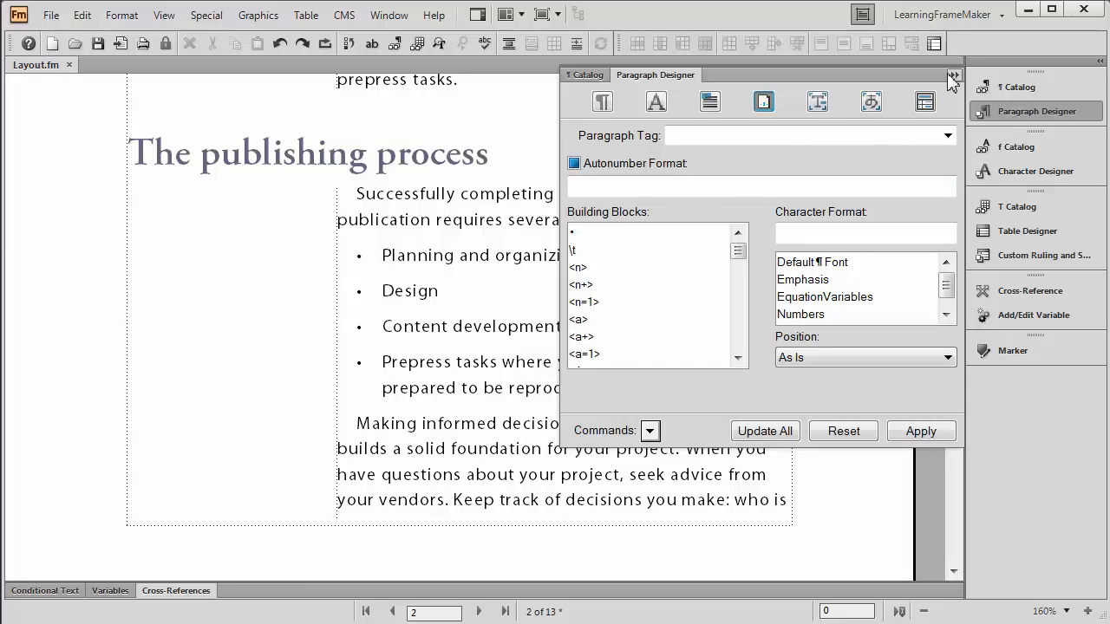
- Dismiss the Paragraph Designer, leaving the bulleted list unchanged
{"action": "left_click", "coordinate": [954, 77]}
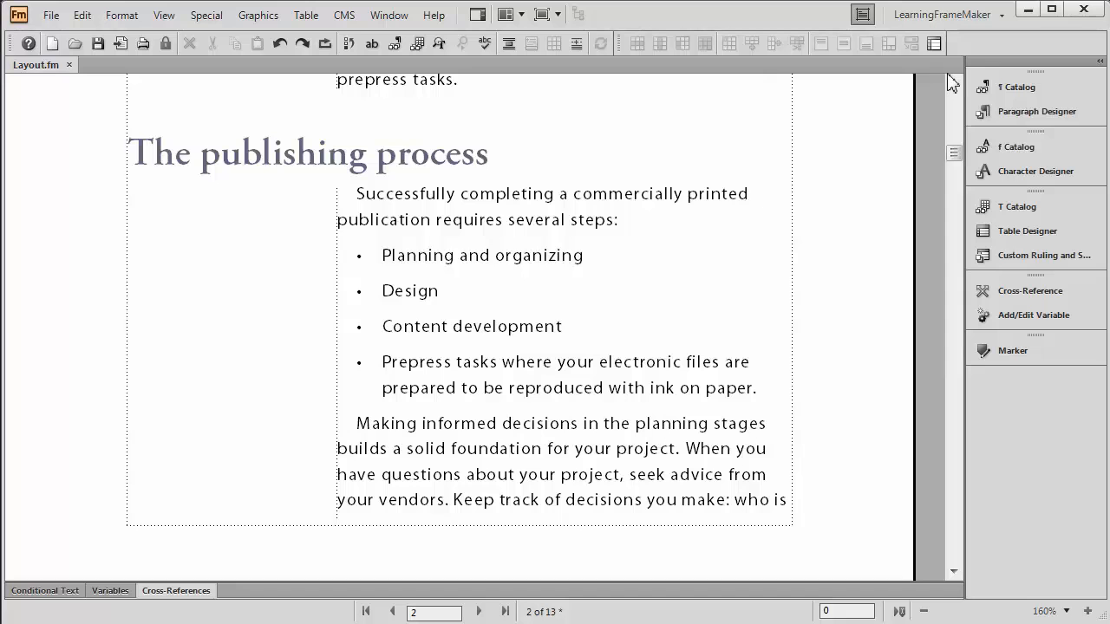
- Bring up the Character Palette with its Wingdings glyph grid via File > Utilities
{"action": "left_click", "coordinate": [586, 255]}
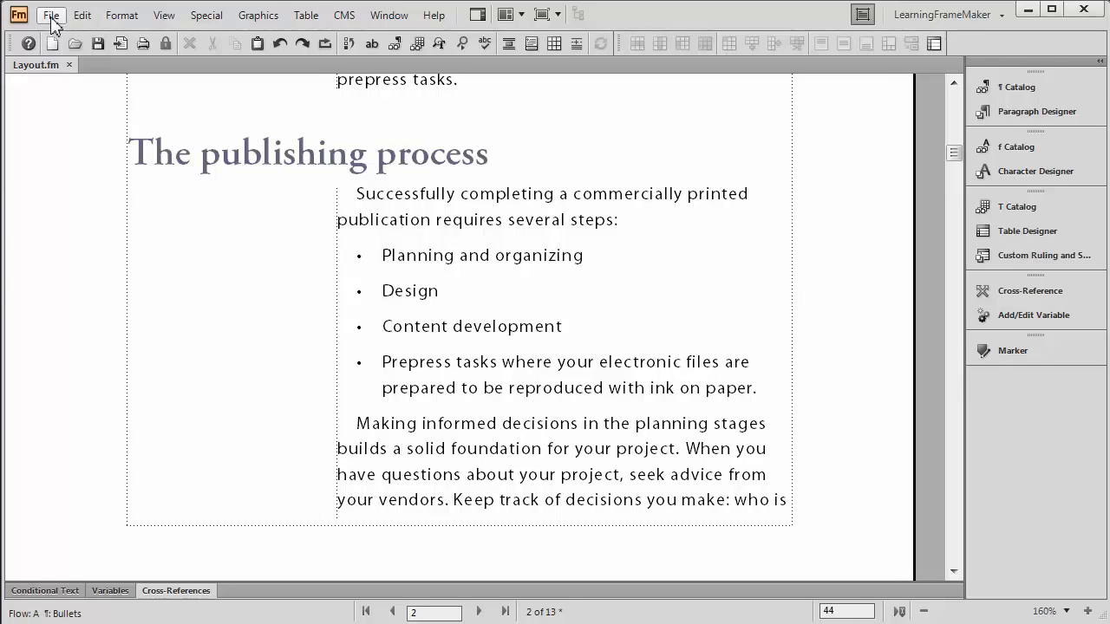
{"action": "left_click", "coordinate": [50, 14]}
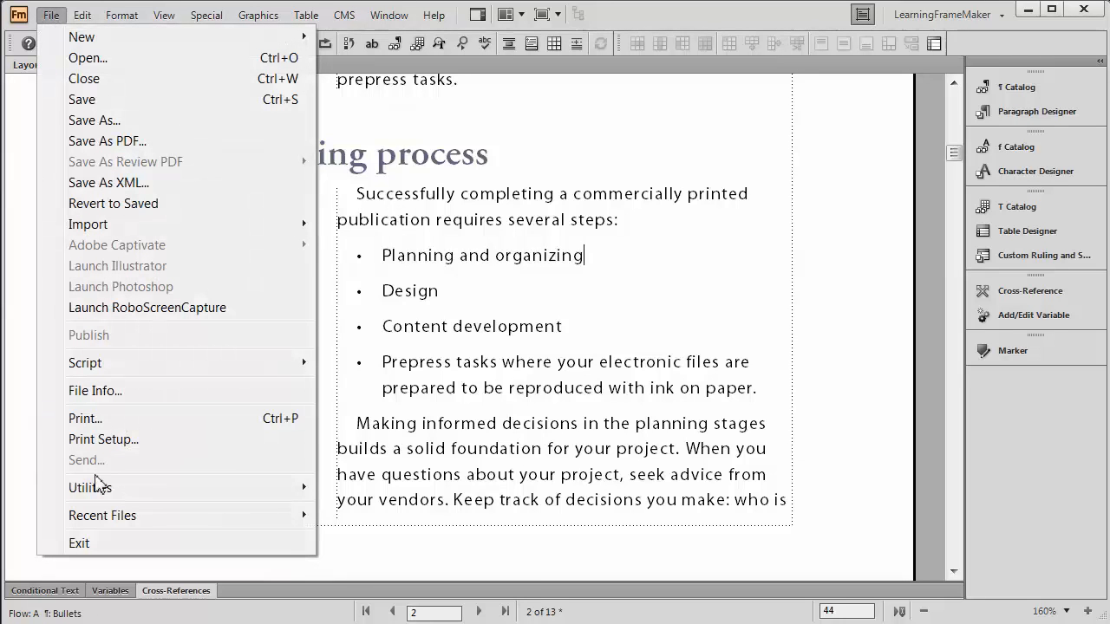
{"action": "left_click", "coordinate": [90, 488]}
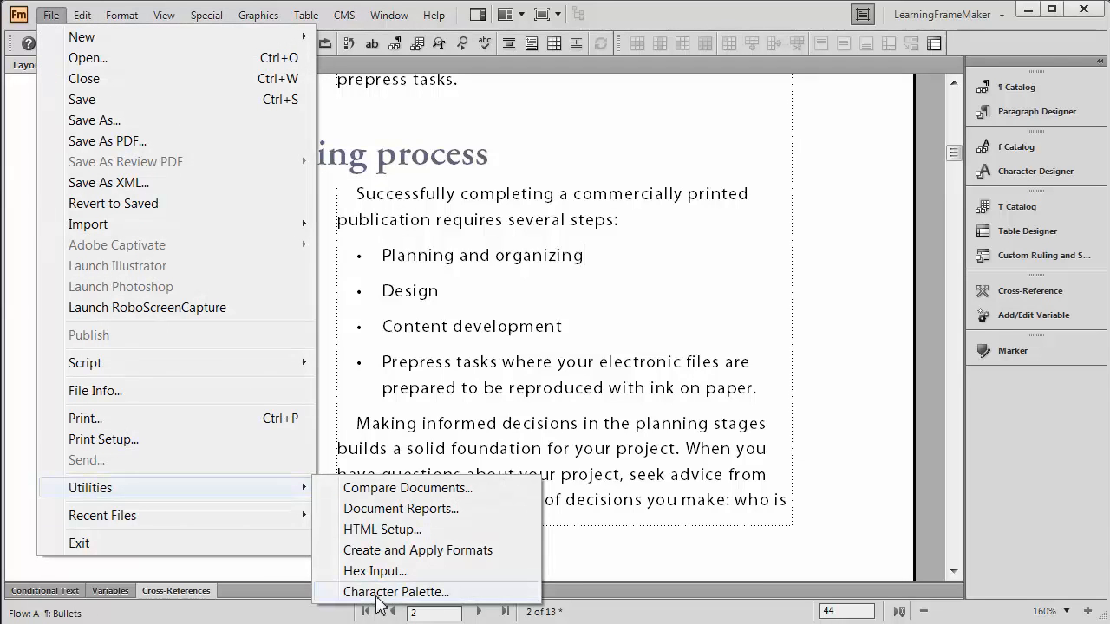
{"action": "left_click", "coordinate": [396, 591]}
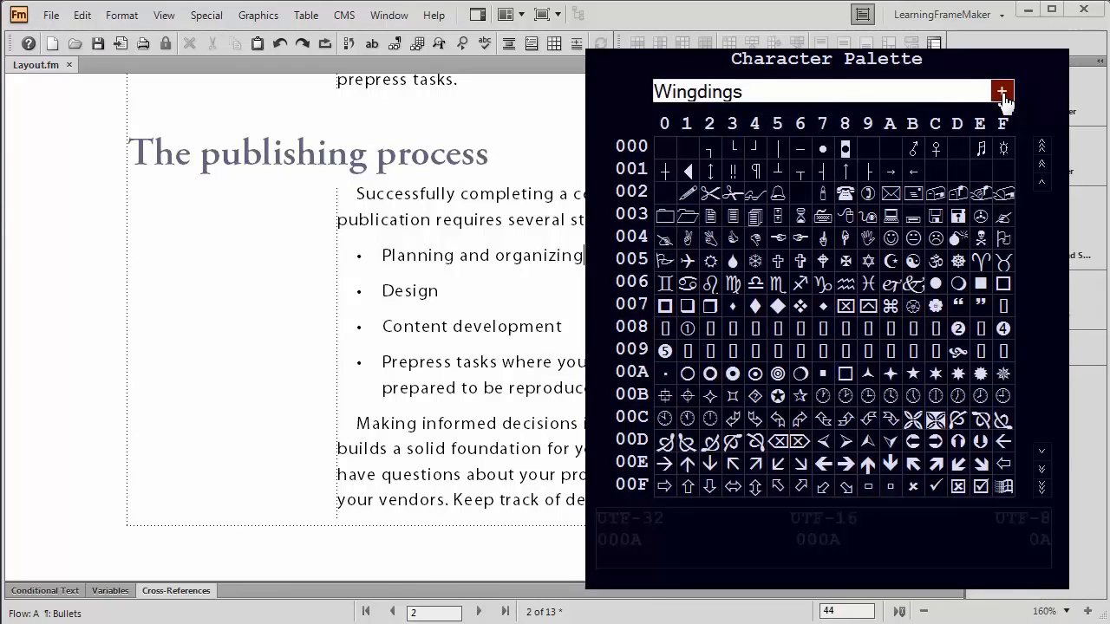
{"action": "left_click", "coordinate": [1002, 90]}
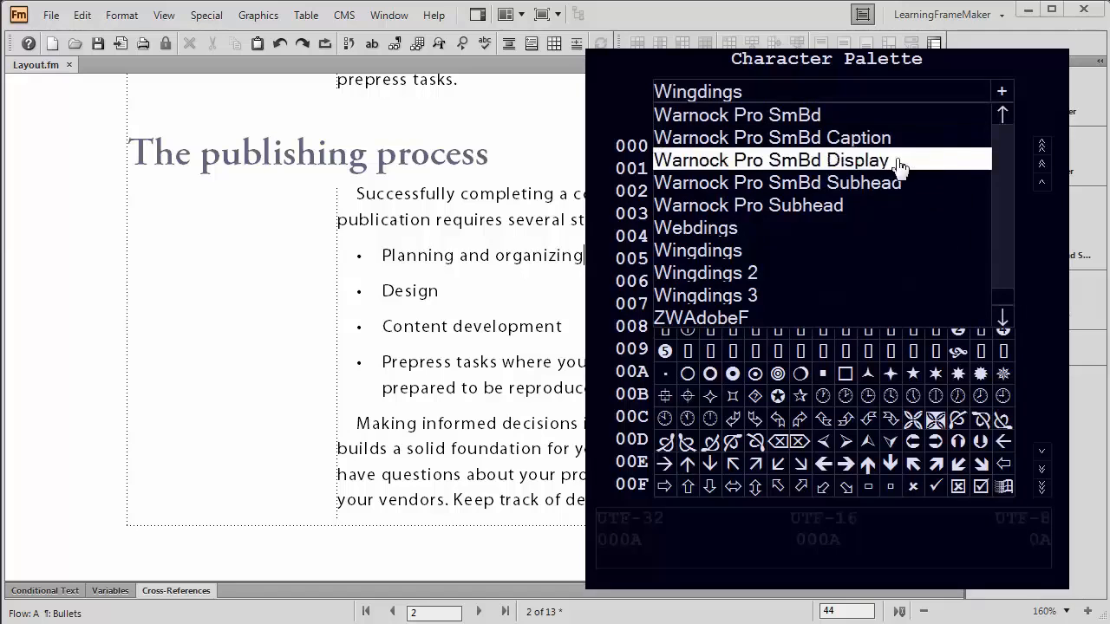
{"action": "mouse_move", "coordinate": [853, 250]}
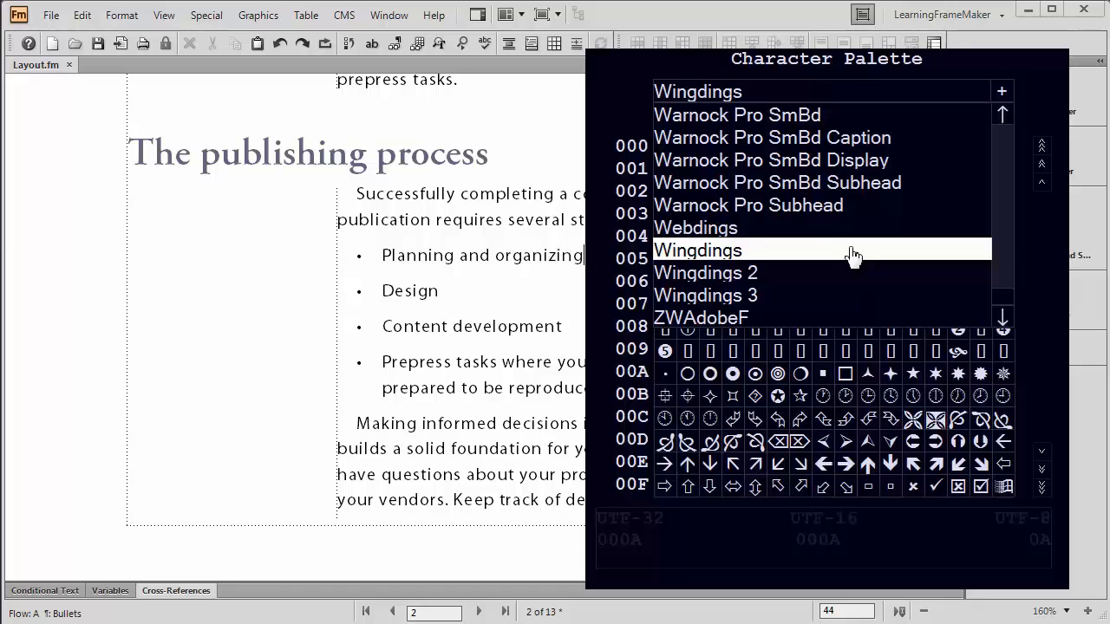
{"action": "left_click", "coordinate": [697, 249]}
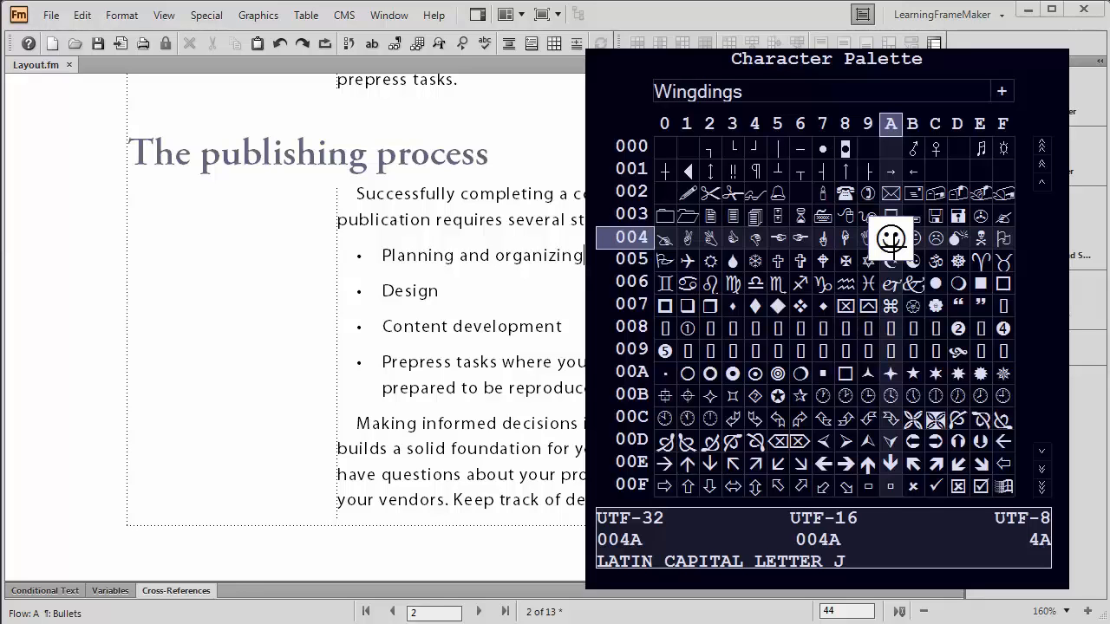
- Inspect several Wingdings glyphs (face, arrow and others) to read their character codes
{"action": "left_click", "coordinate": [892, 327]}
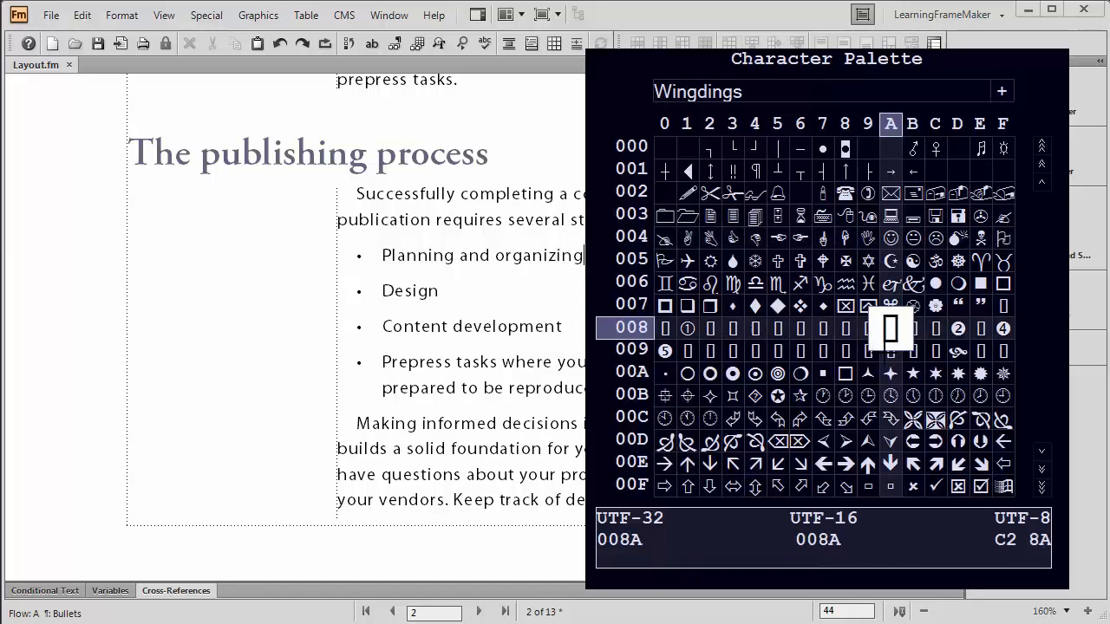
{"action": "left_click", "coordinate": [891, 462]}
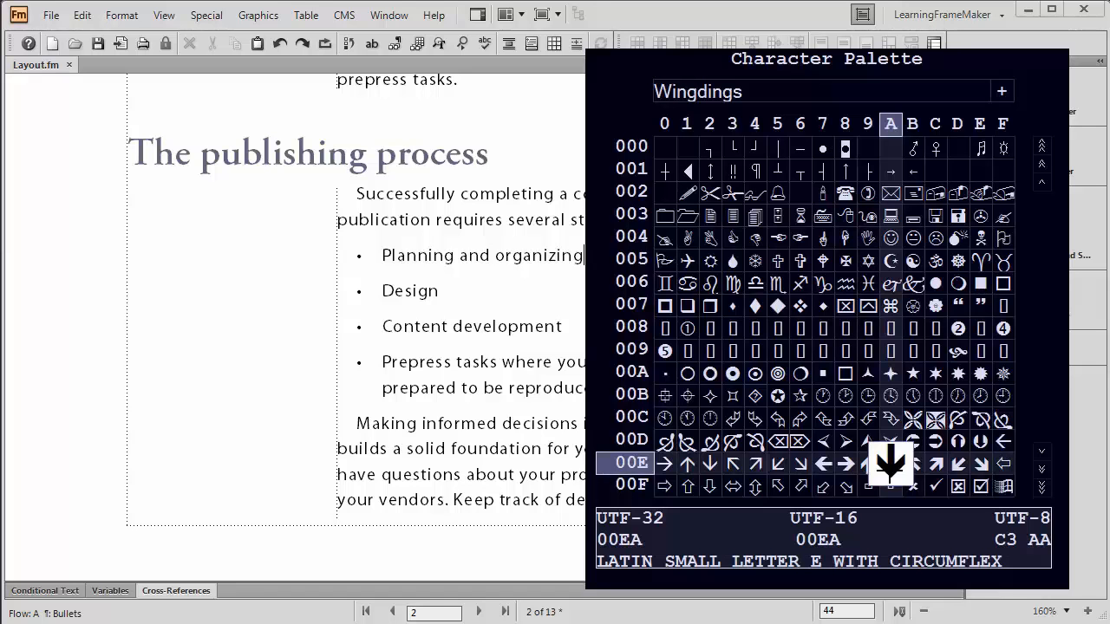
{"action": "left_click", "coordinate": [912, 305]}
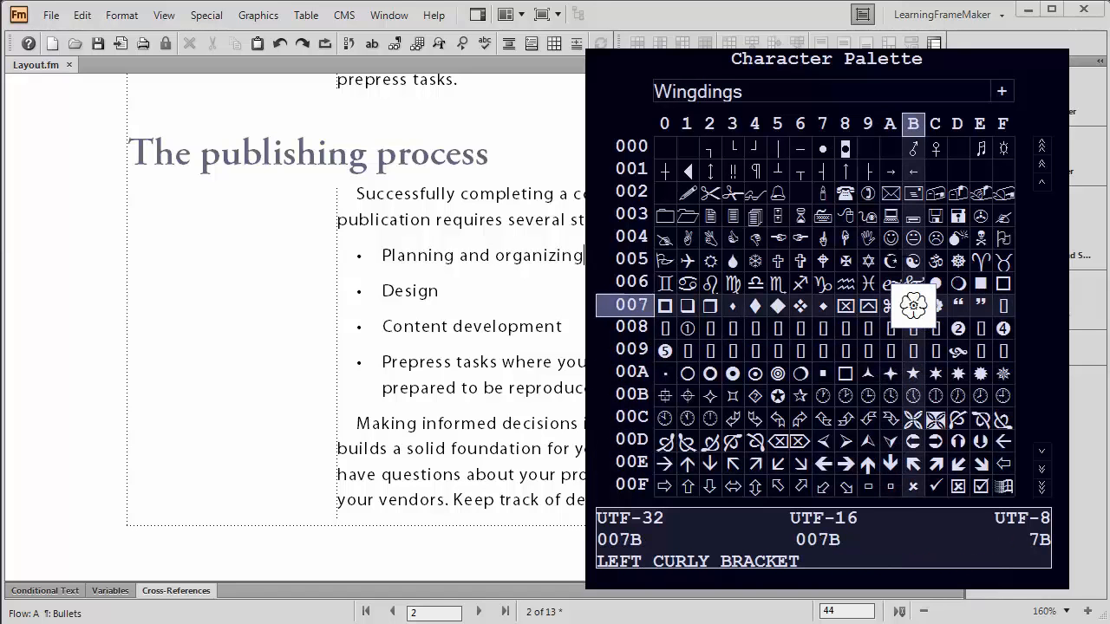
{"action": "left_click", "coordinate": [891, 237]}
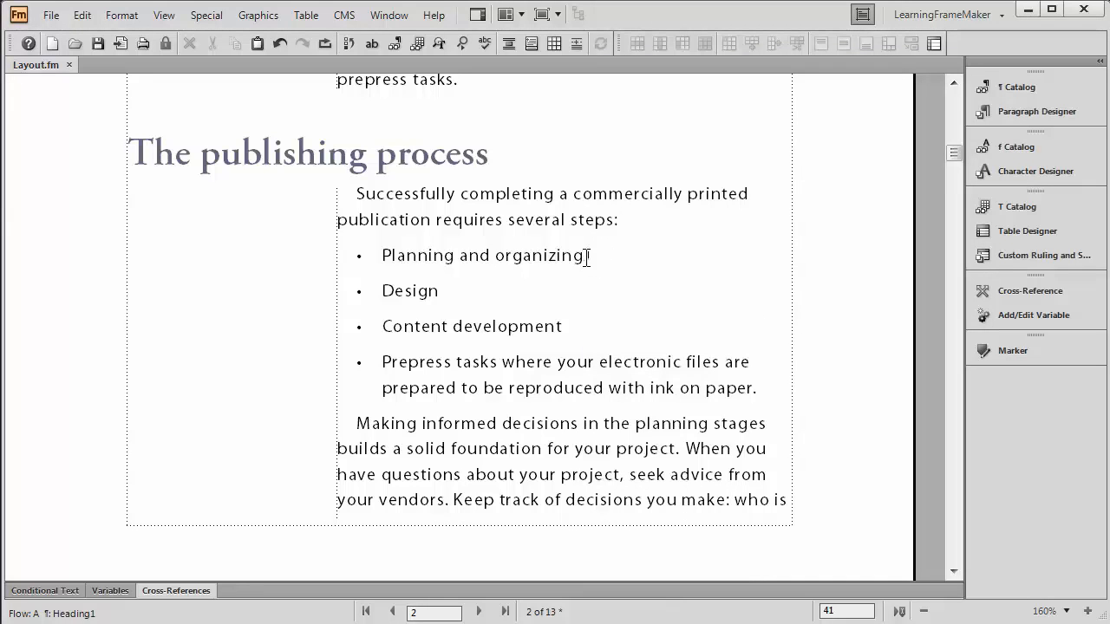
- Add the letter J after 'Planning and organizing' and select it
{"action": "type", "text": "J"}
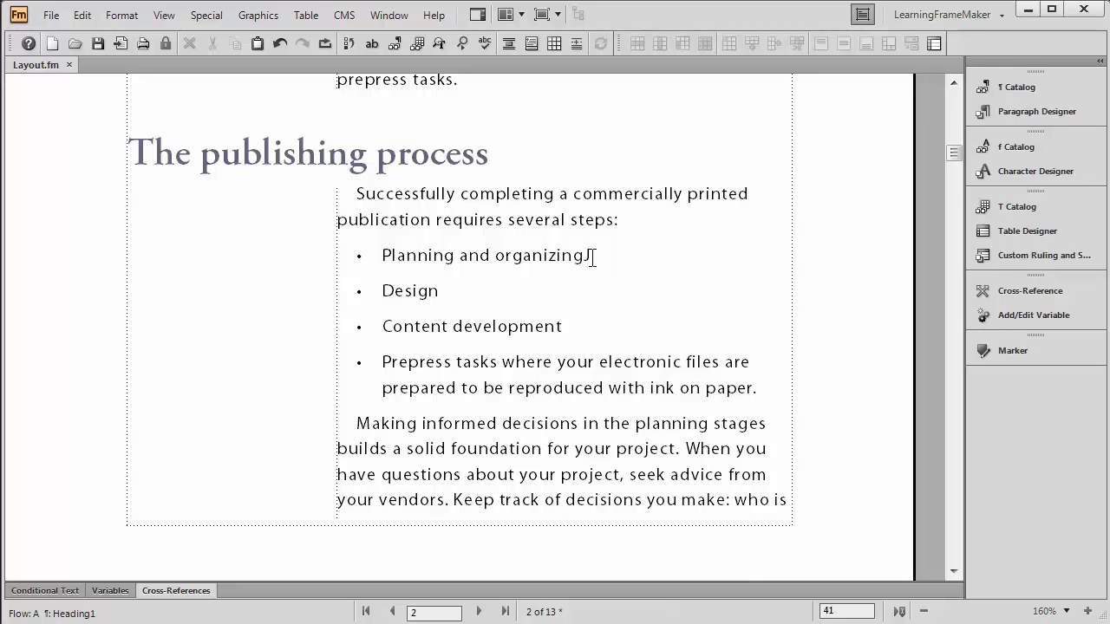
{"action": "left_click", "coordinate": [588, 255]}
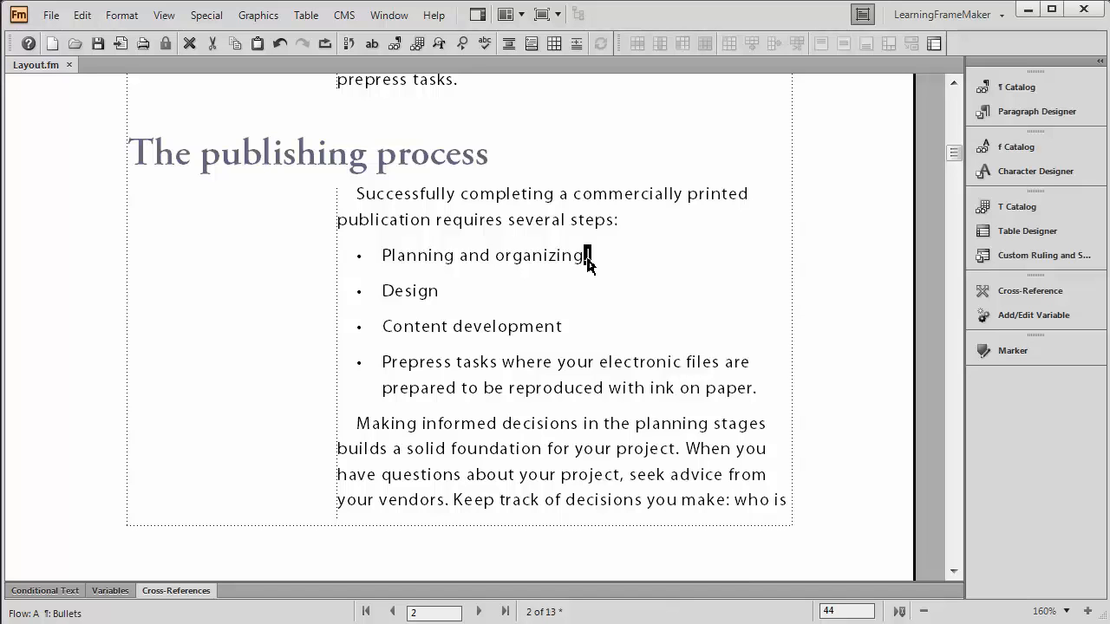
{"action": "right_click", "coordinate": [586, 255]}
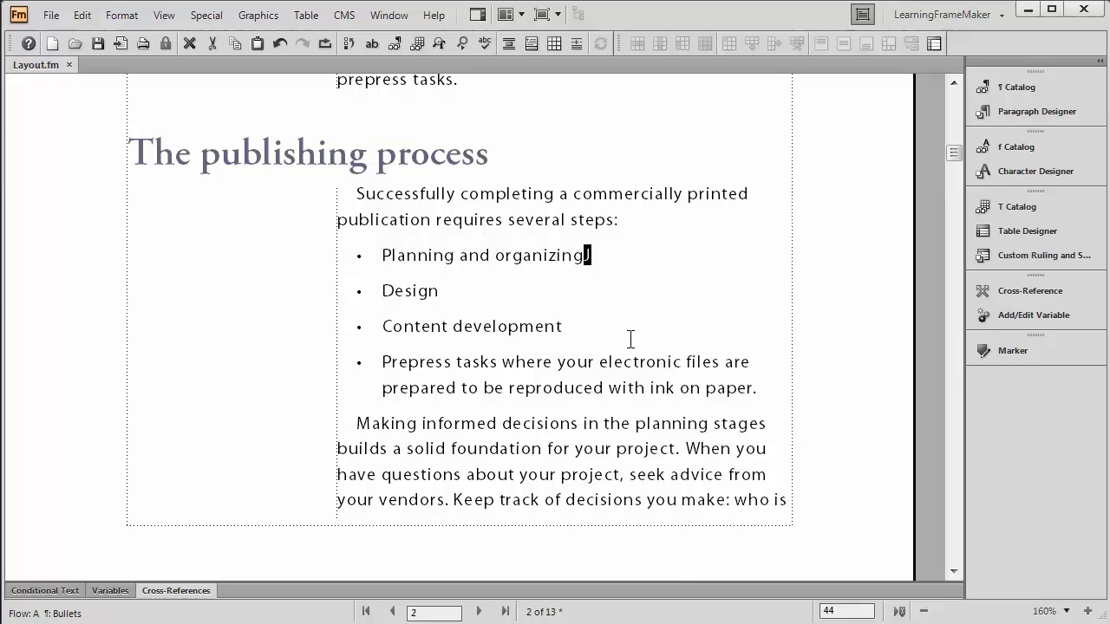
{"action": "mouse_move", "coordinate": [1035, 172]}
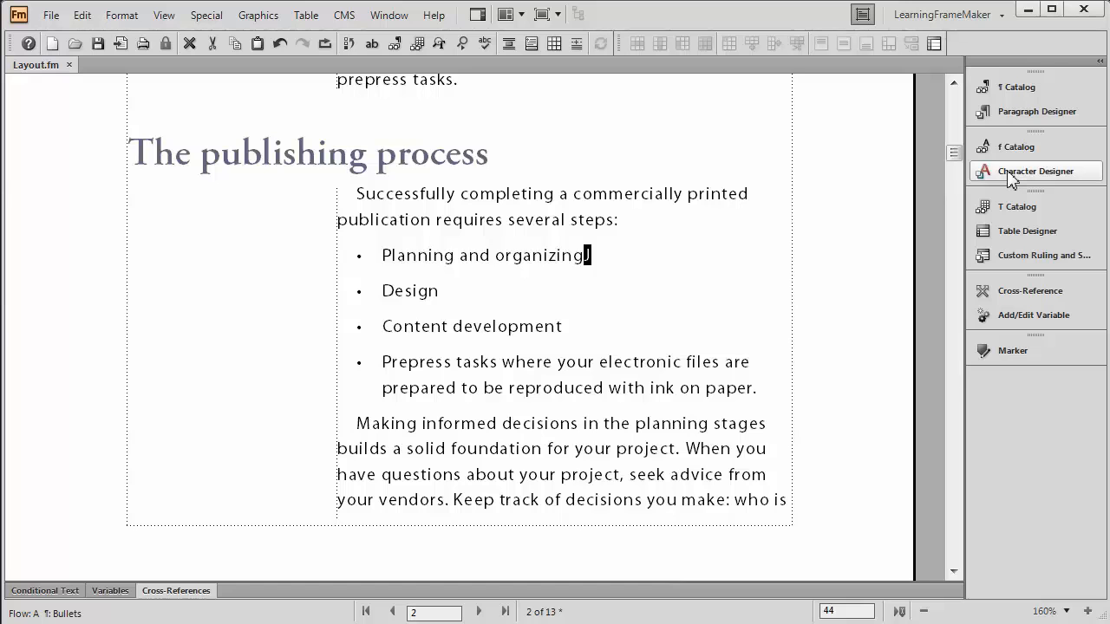
- Create a new character format named CustomBullet in the Character Designer
{"action": "left_click", "coordinate": [1035, 172]}
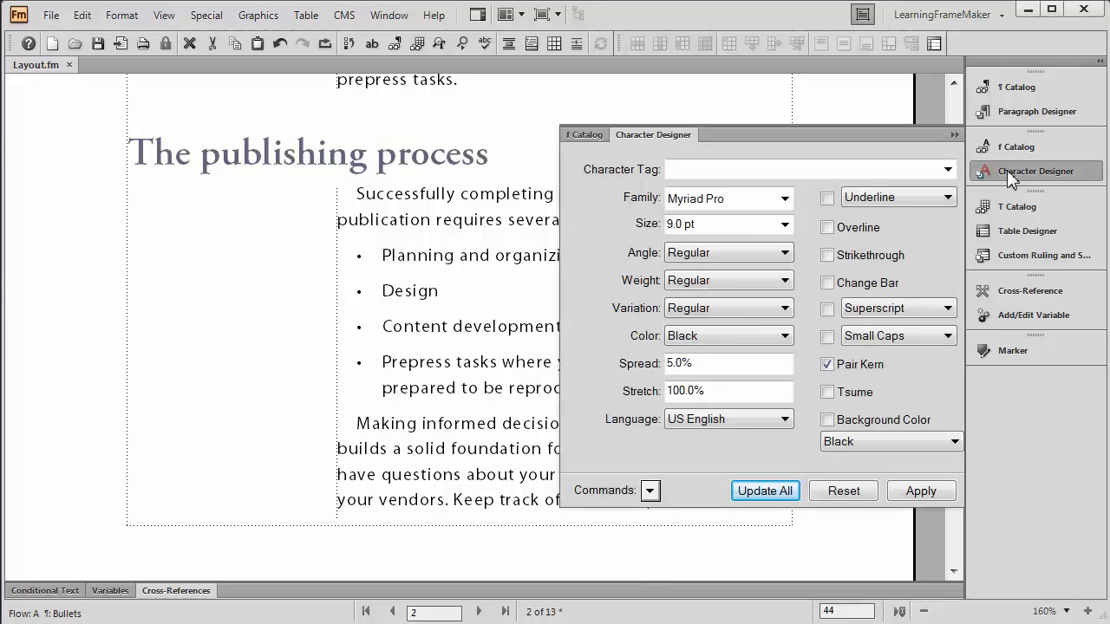
{"action": "left_click", "coordinate": [648, 490]}
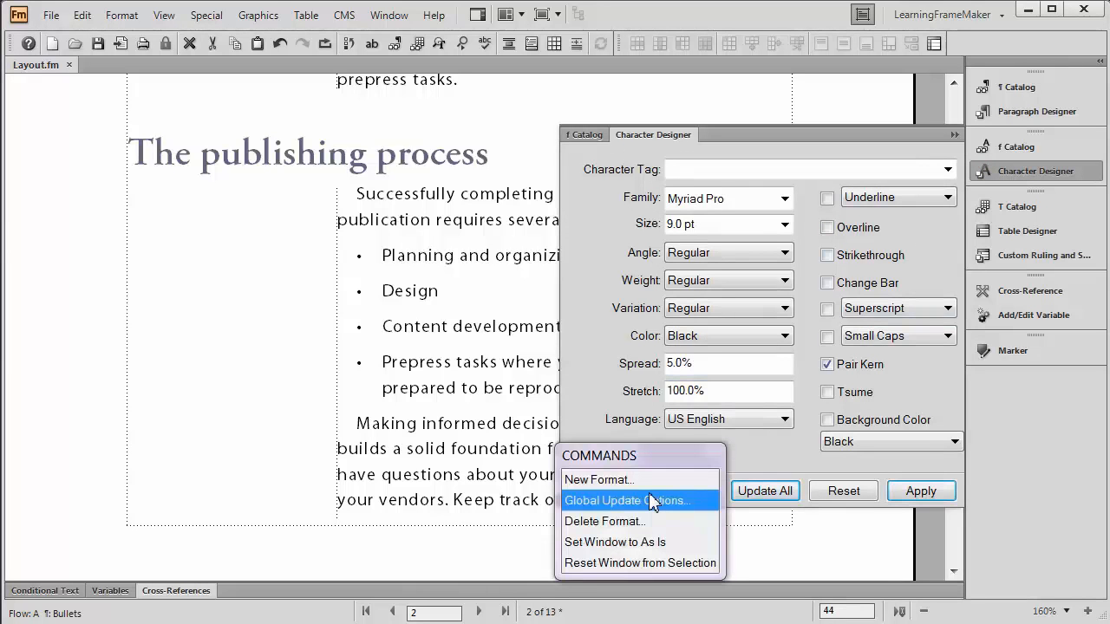
{"action": "left_click", "coordinate": [598, 479]}
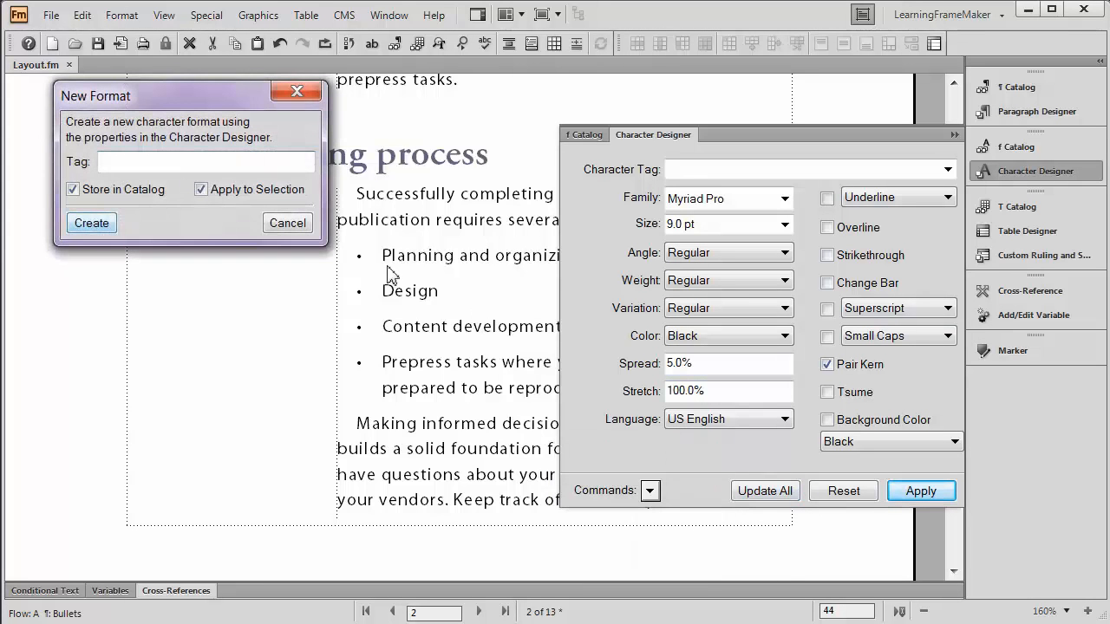
{"action": "type", "text": "Cu"}
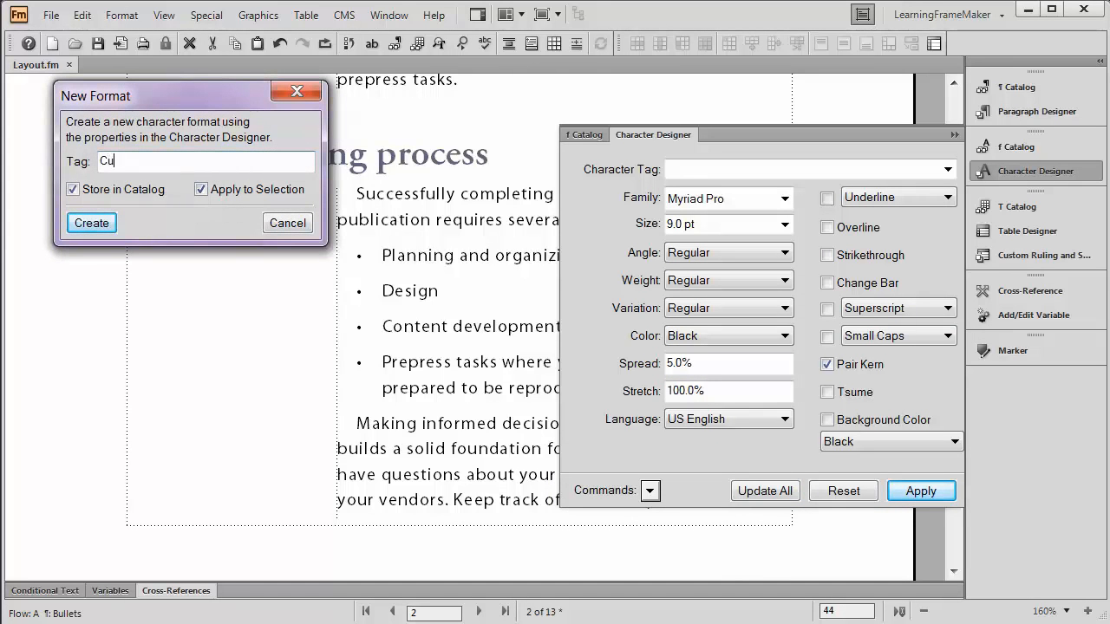
{"action": "type", "text": "stomBu"}
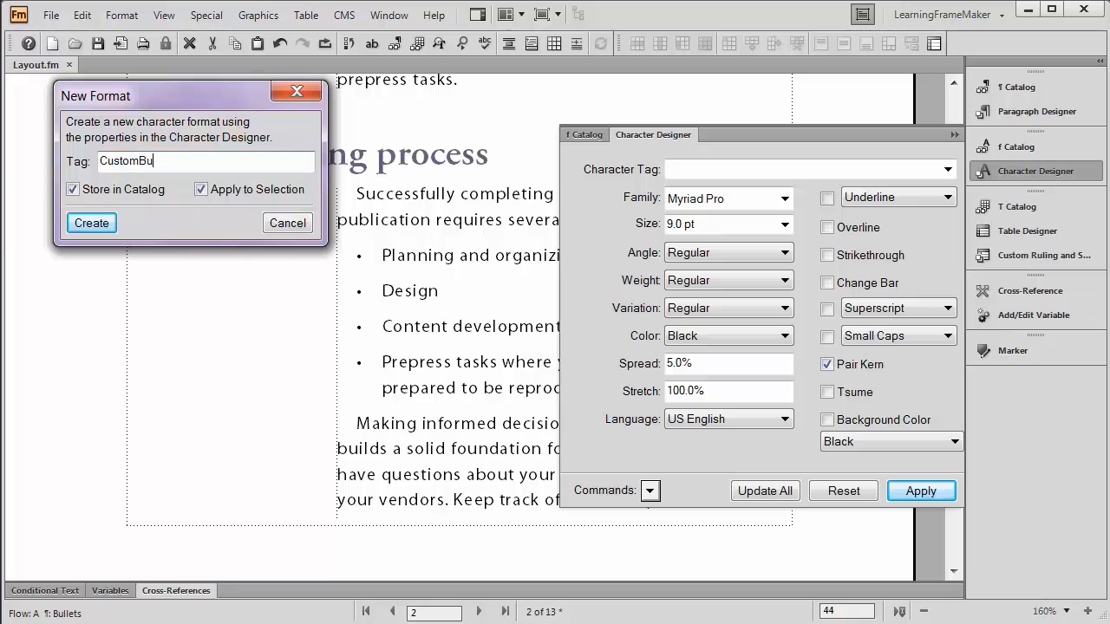
{"action": "type", "text": "llet"}
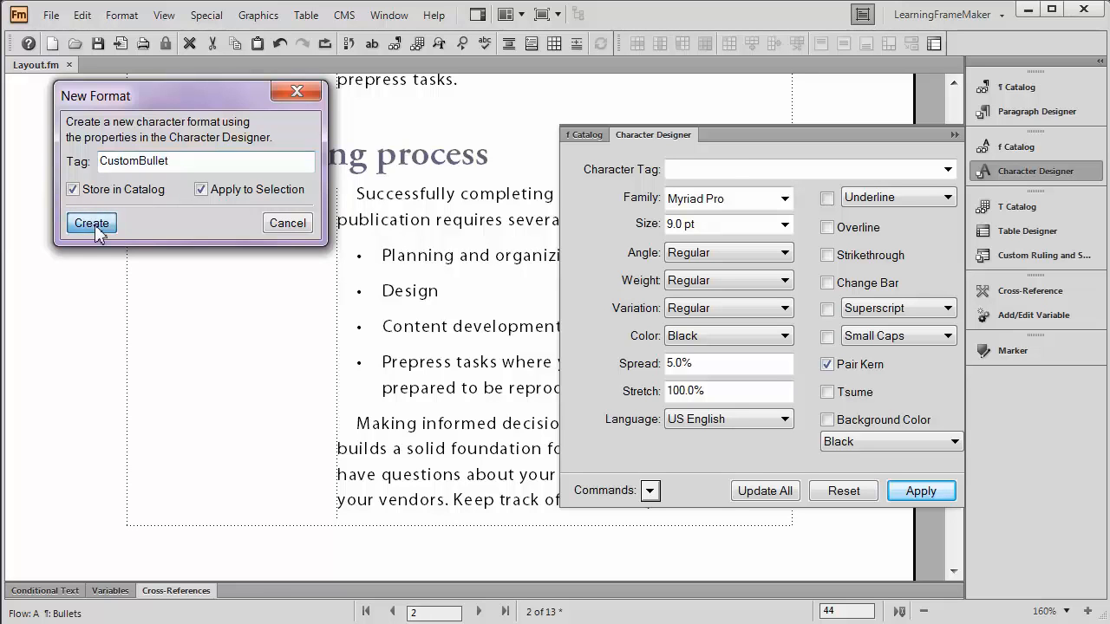
{"action": "left_click", "coordinate": [90, 222]}
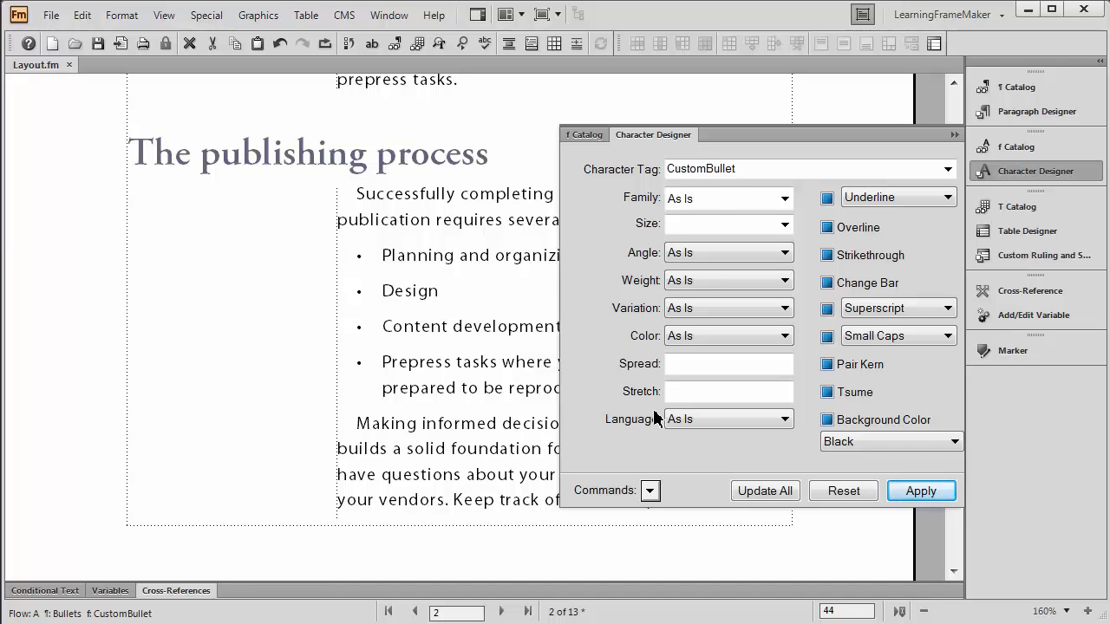
- Give CustomBullet the Wingdings family and EmphasisColor, and update all
{"action": "left_click", "coordinate": [784, 198]}
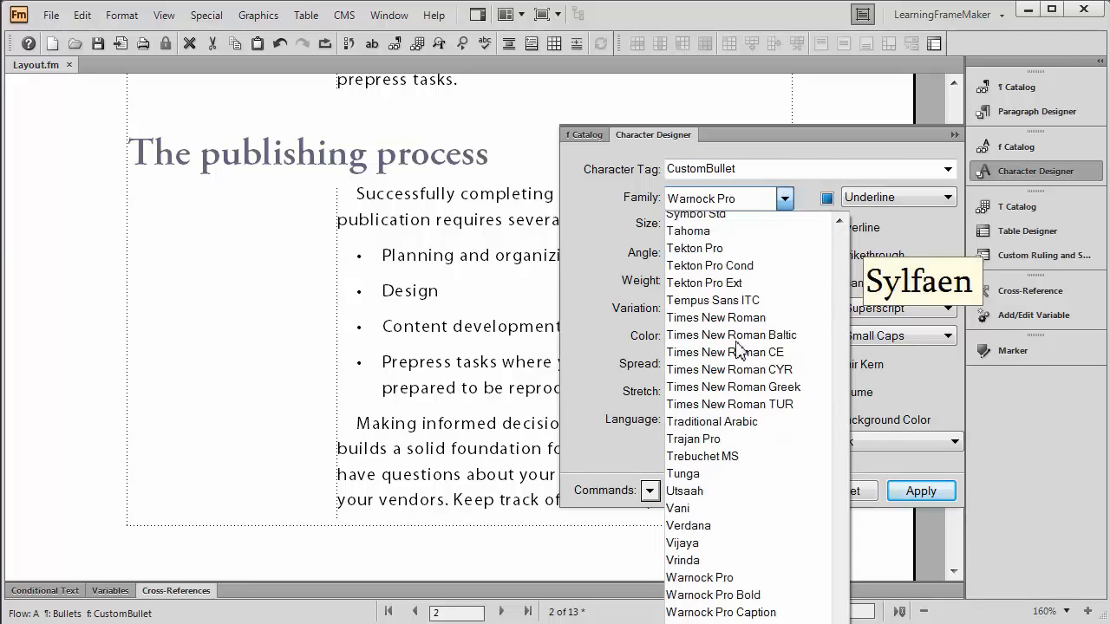
{"action": "scroll", "scroll_direction": "down", "scroll_amount": 3}
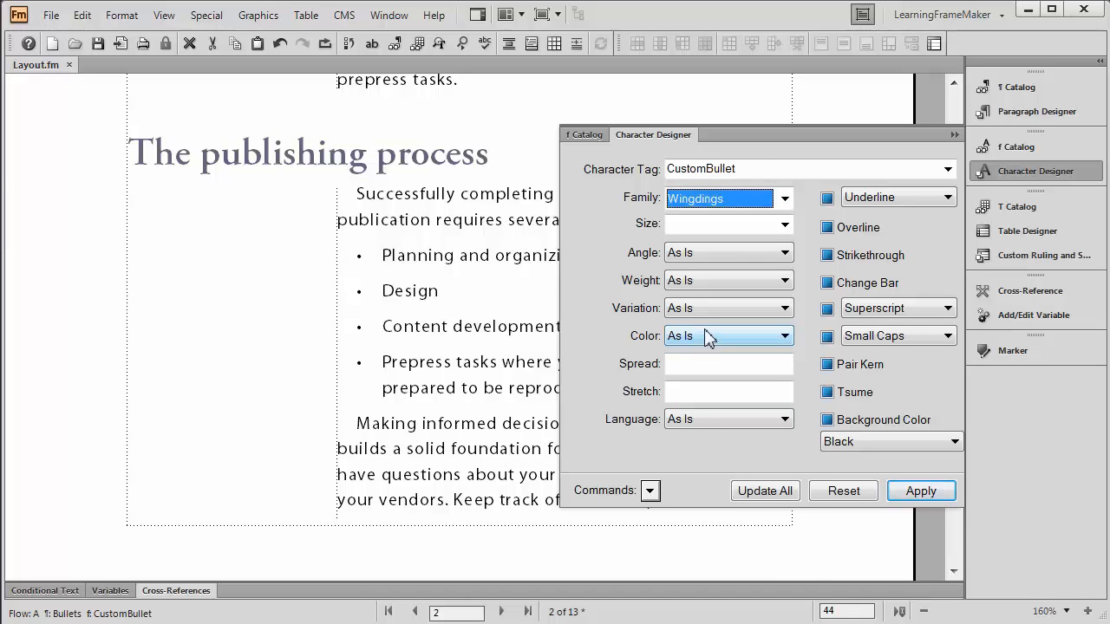
{"action": "left_click", "coordinate": [784, 336]}
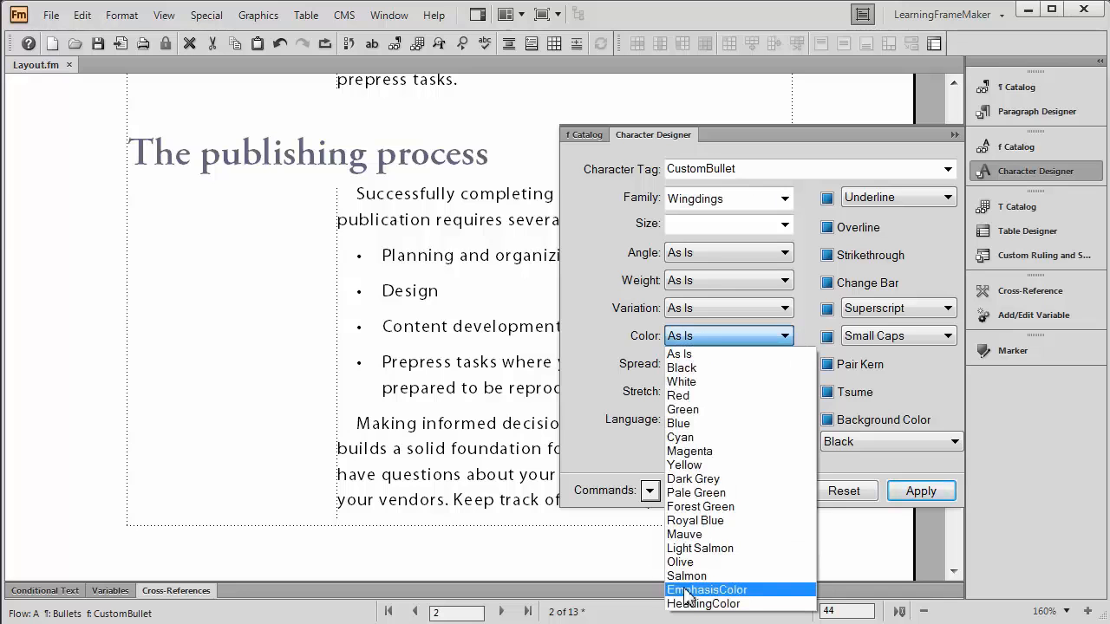
{"action": "left_click", "coordinate": [708, 590]}
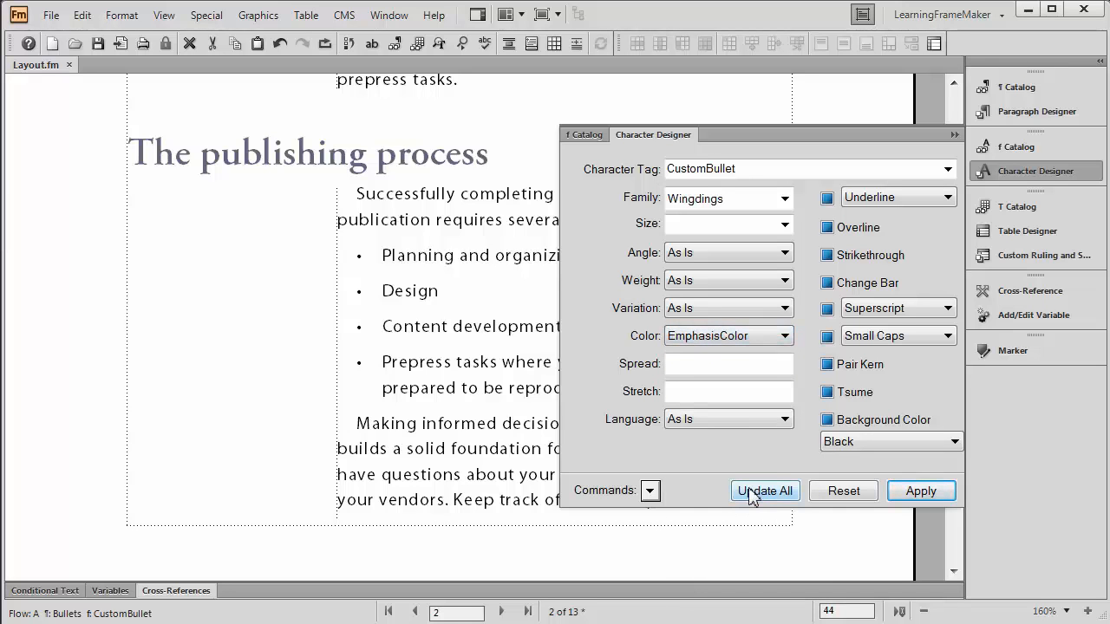
{"action": "left_click", "coordinate": [764, 491]}
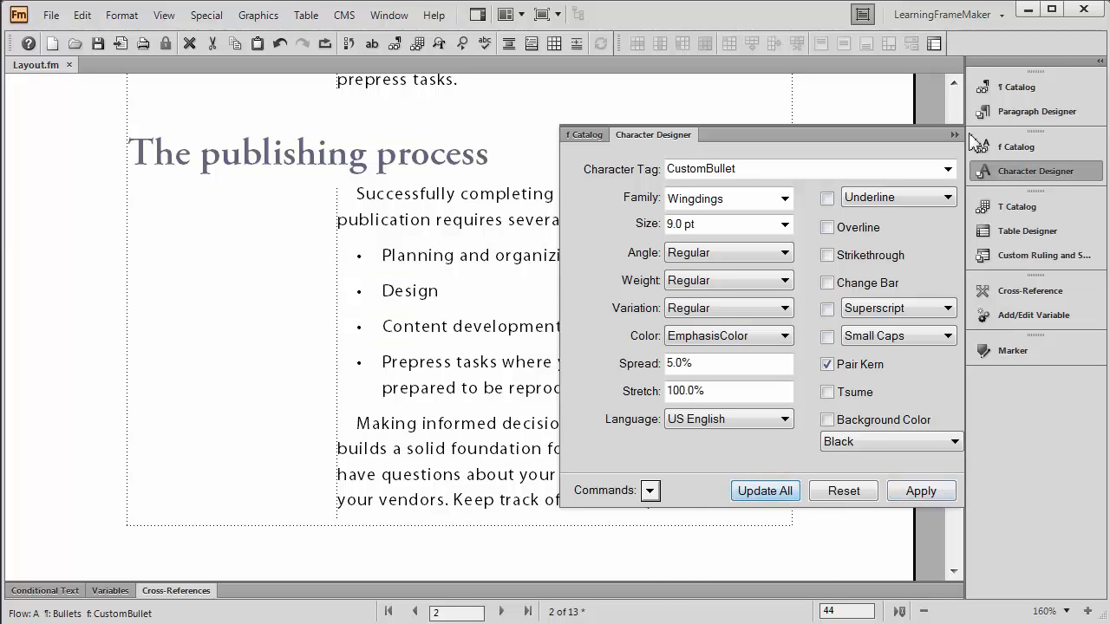
{"action": "left_click", "coordinate": [953, 136]}
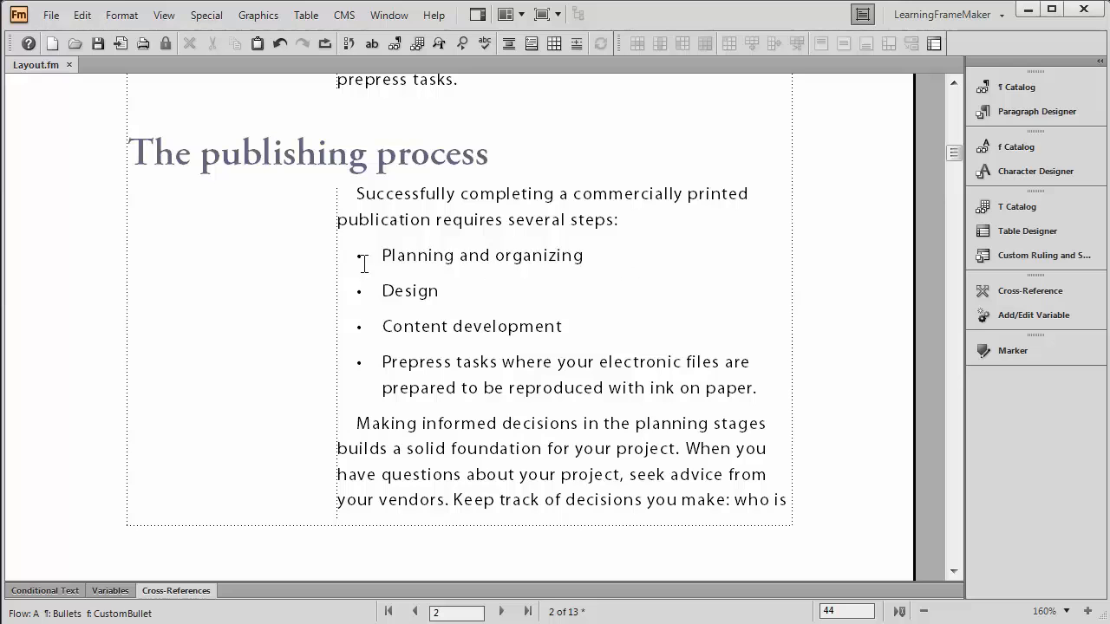
- Reopen the Paragraph Designer for the Bullets paragraph format
{"action": "left_click", "coordinate": [585, 255]}
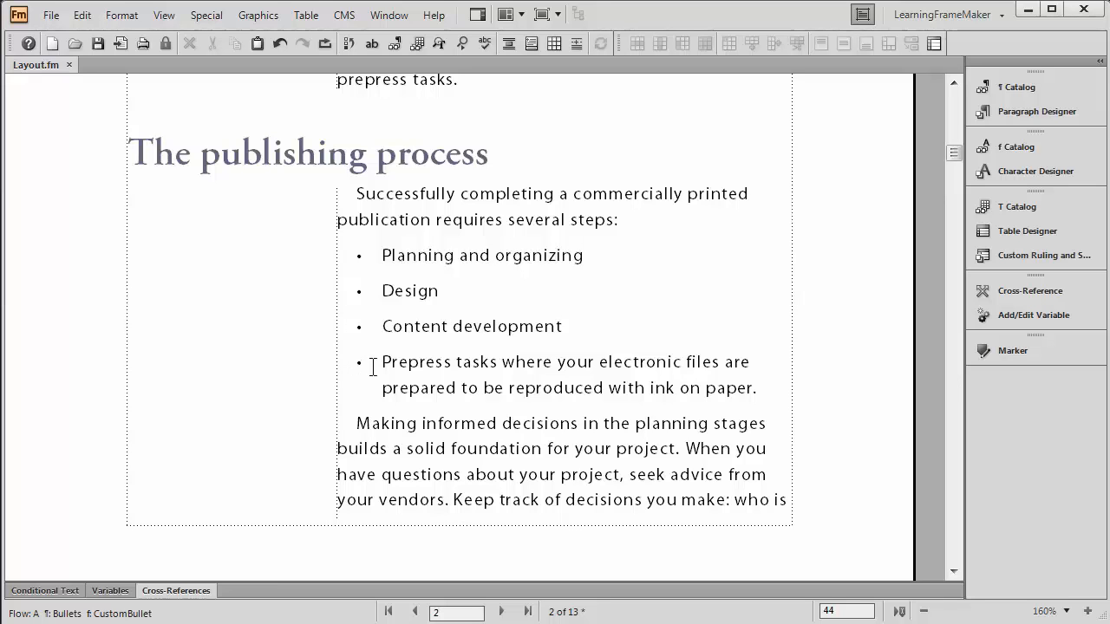
{"action": "left_click", "coordinate": [1037, 111]}
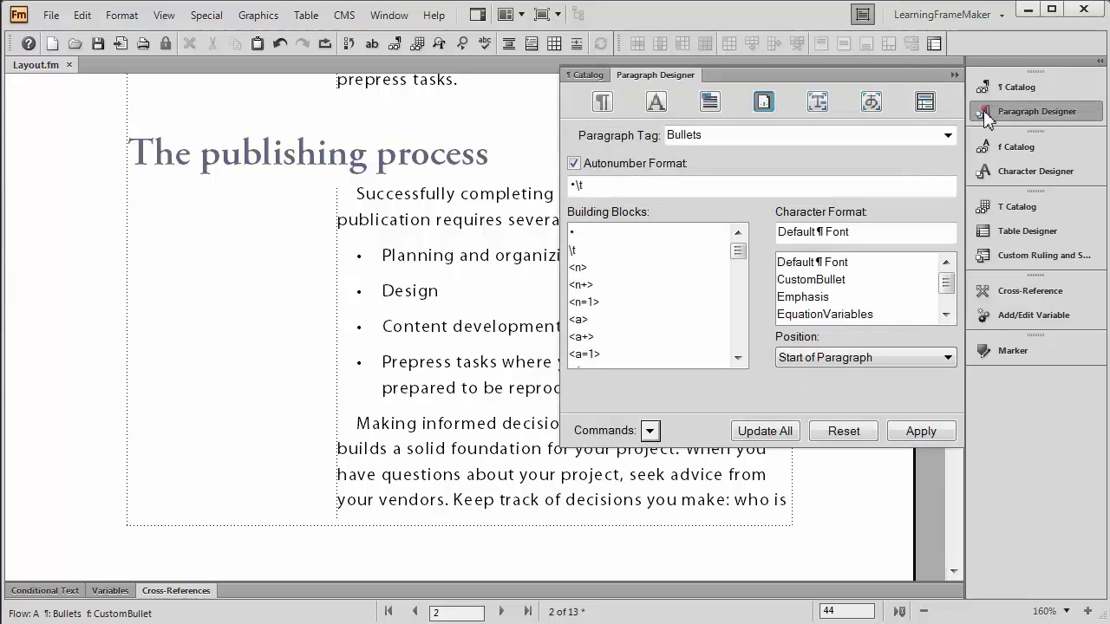
{"action": "mouse_move", "coordinate": [763, 101]}
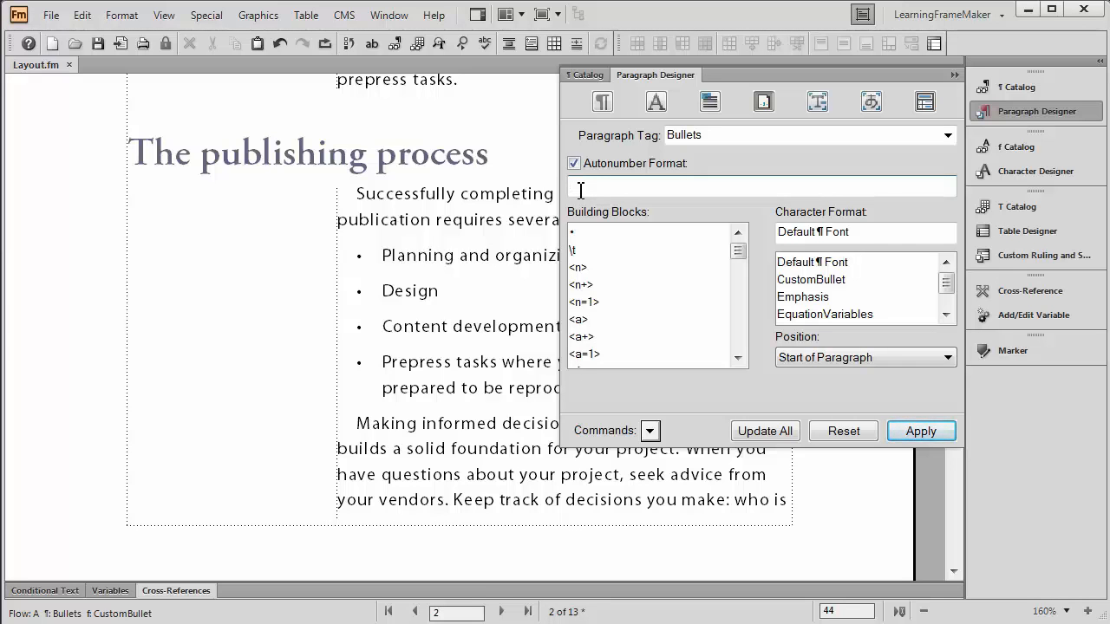
- Make the Bullets autonumber format 'J\t' with the CustomBullet character format
{"action": "type", "text": "J\\t"}
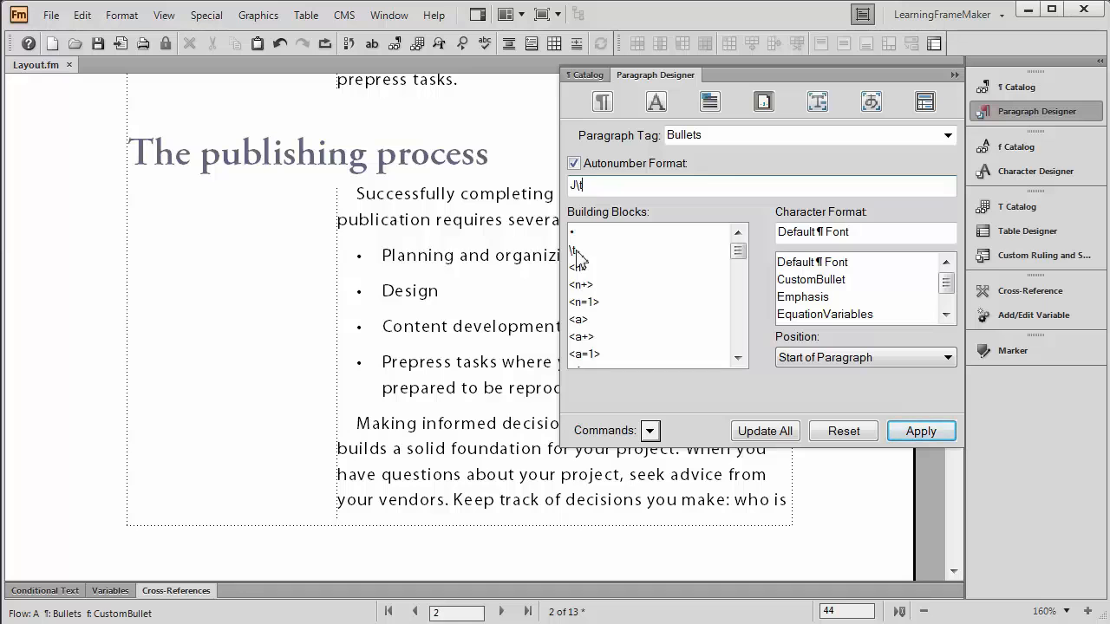
{"action": "left_click", "coordinate": [763, 430]}
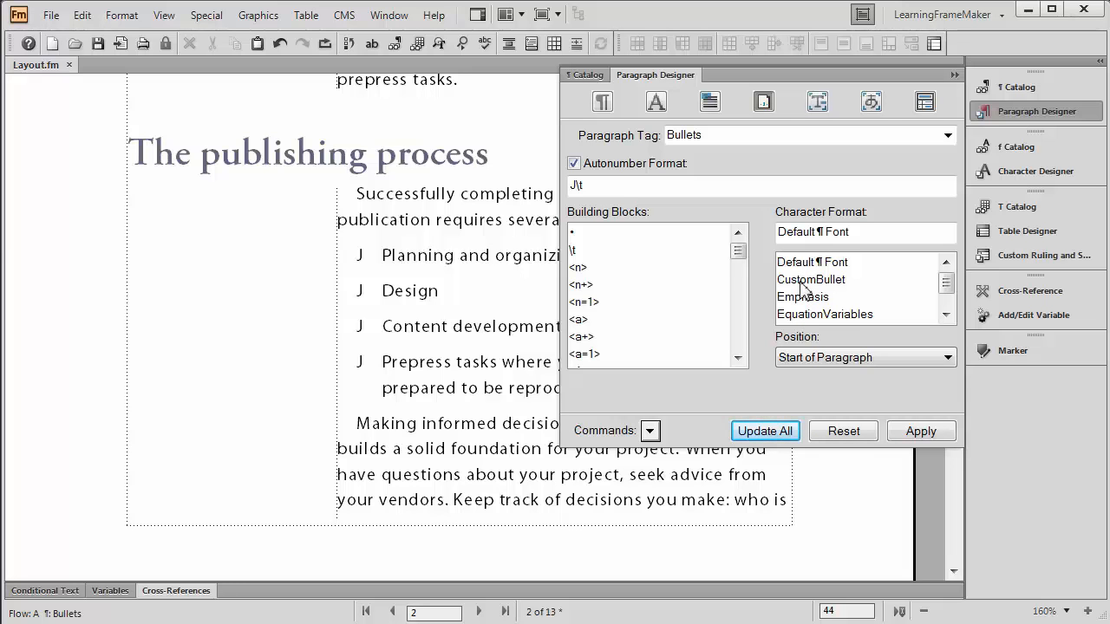
{"action": "left_click", "coordinate": [811, 279]}
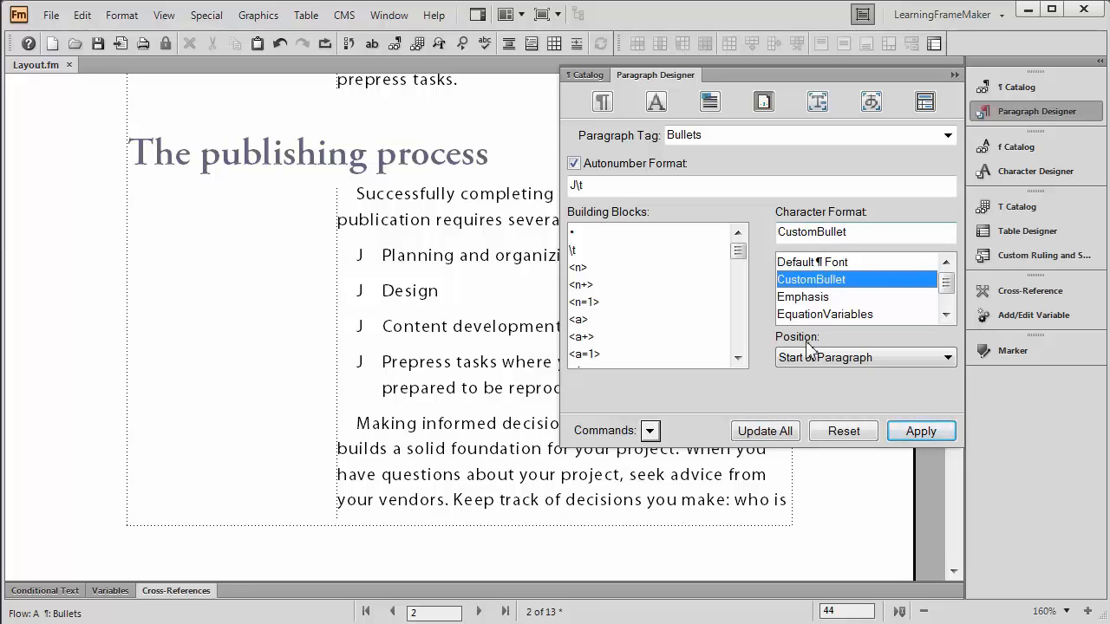
- Apply the J bullet with CustomBullet so the list shows Wingdings smiley faces
{"action": "left_click", "coordinate": [764, 430]}
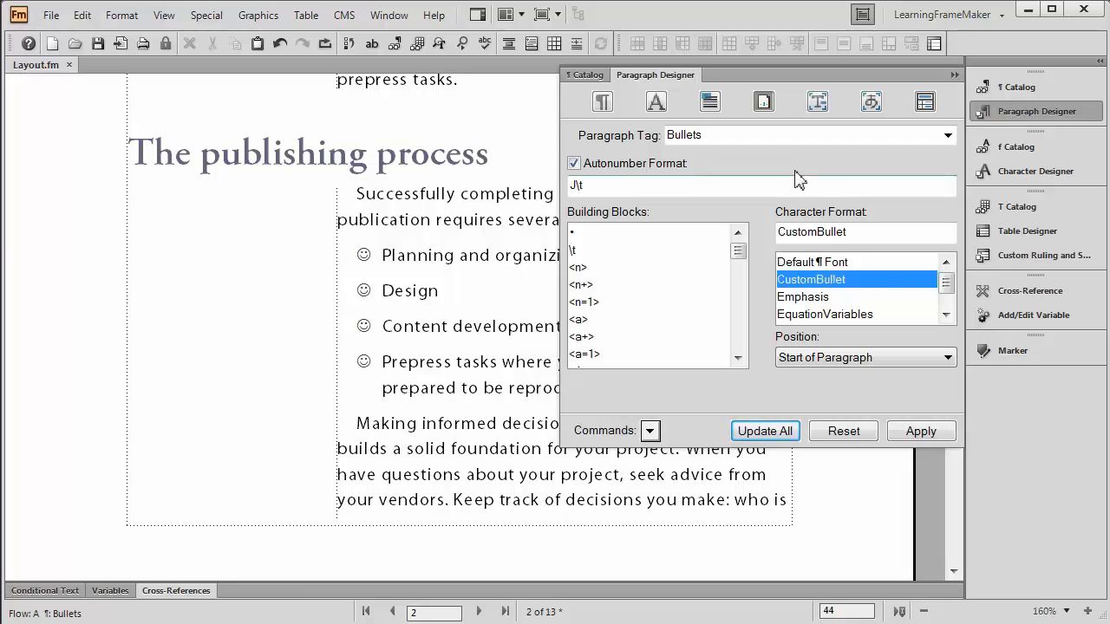
{"action": "left_click", "coordinate": [954, 75]}
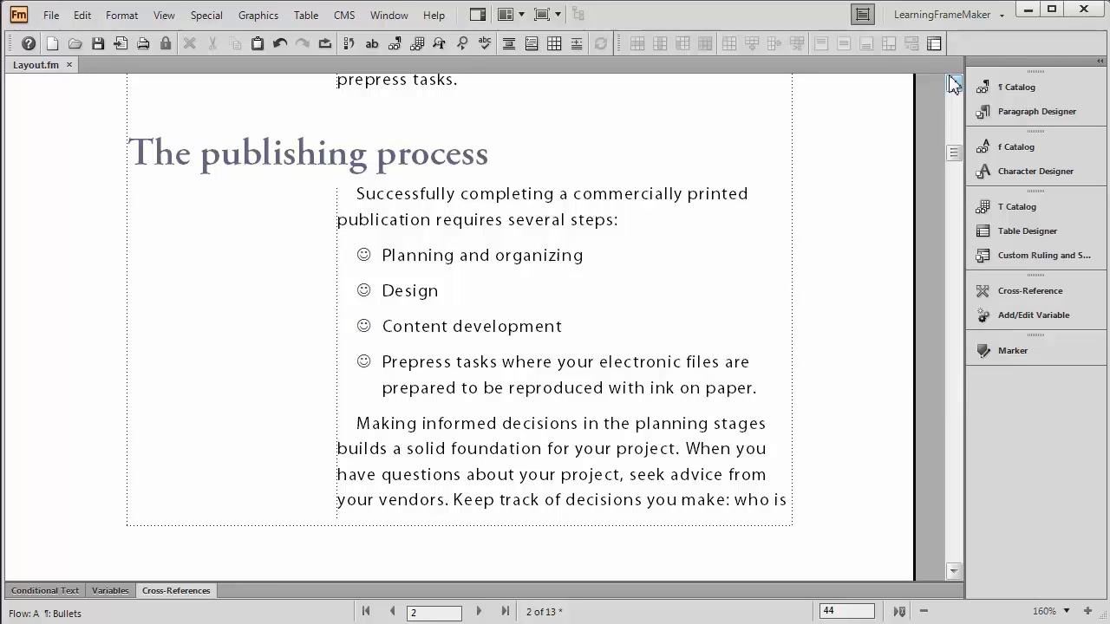
{"action": "left_click", "coordinate": [584, 255]}
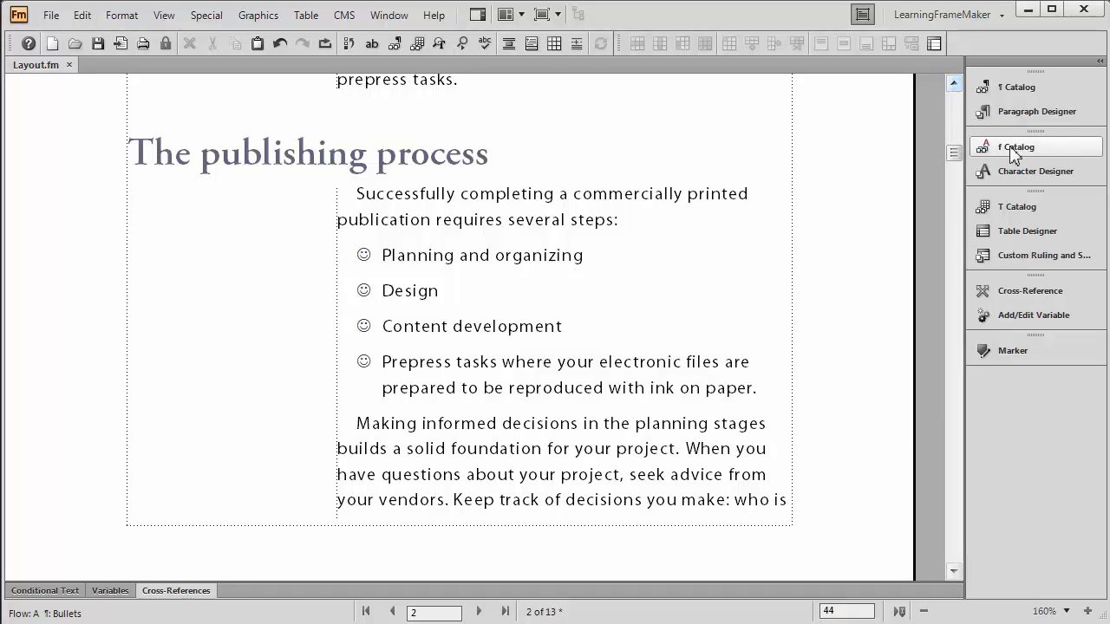
- Change the Bullets autonumber format to 'm\t' so the bullets become hollow Wingdings circles
{"action": "left_click", "coordinate": [1037, 111]}
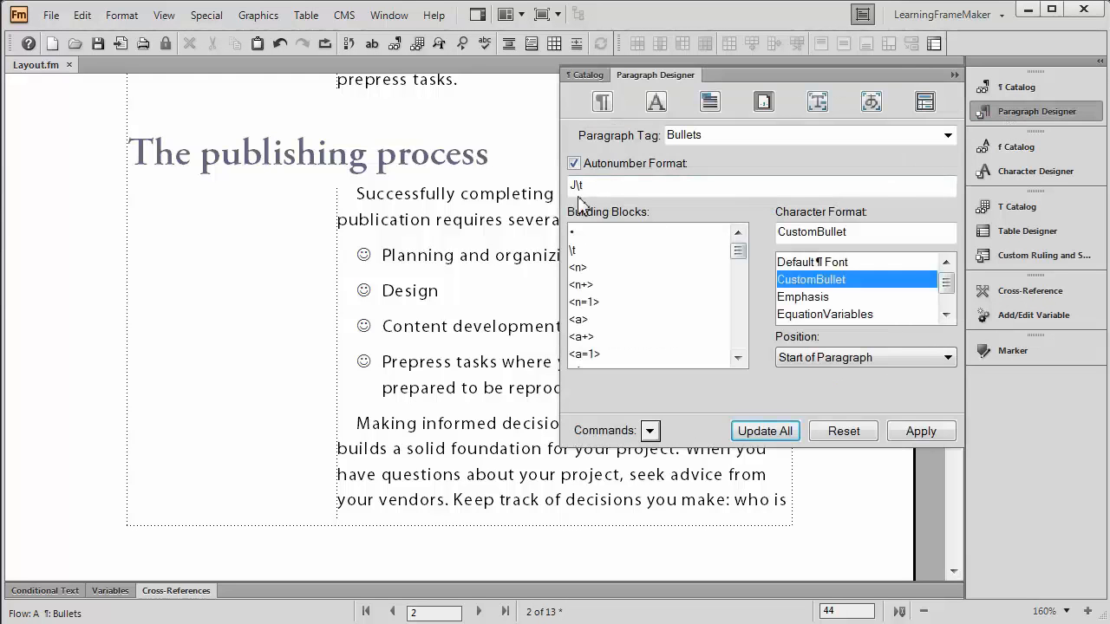
{"action": "left_click", "coordinate": [574, 186]}
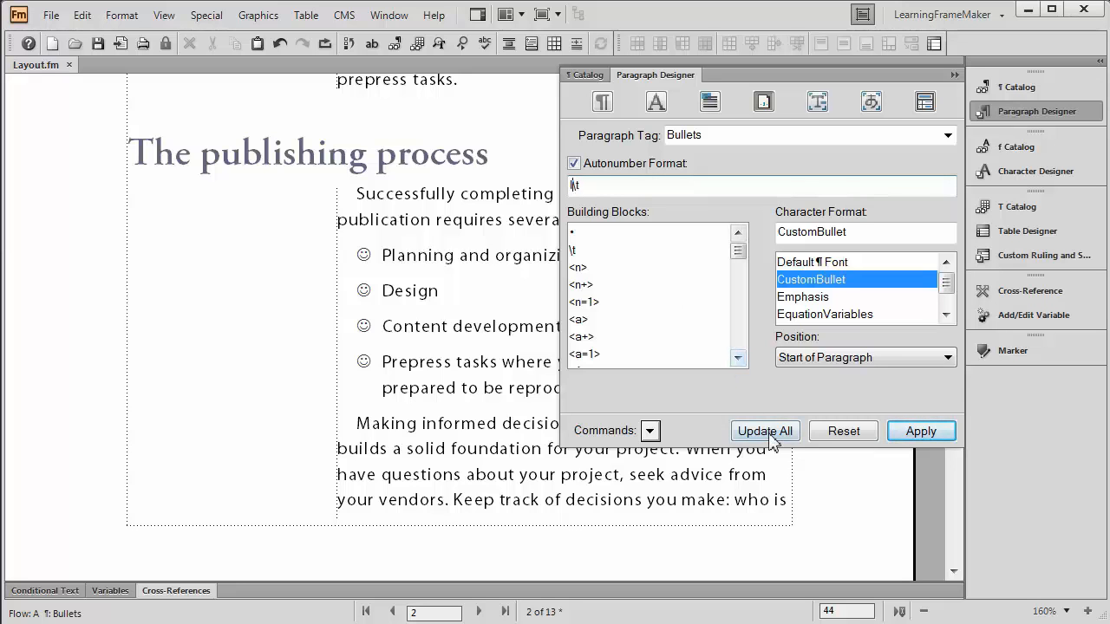
{"action": "left_click", "coordinate": [763, 429]}
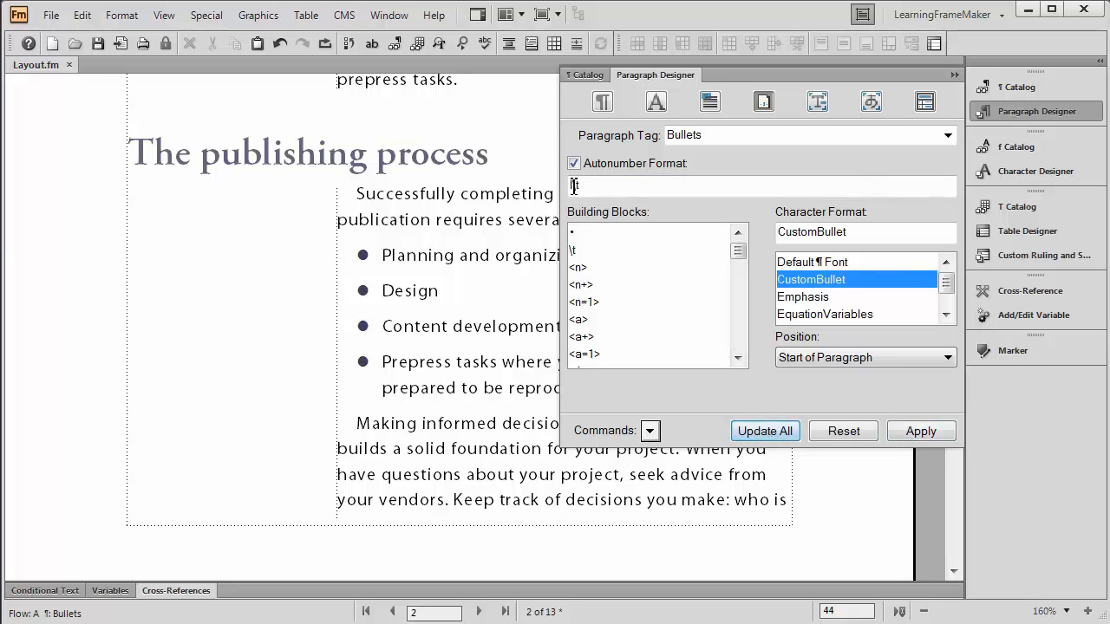
{"action": "type", "text": "m\\t"}
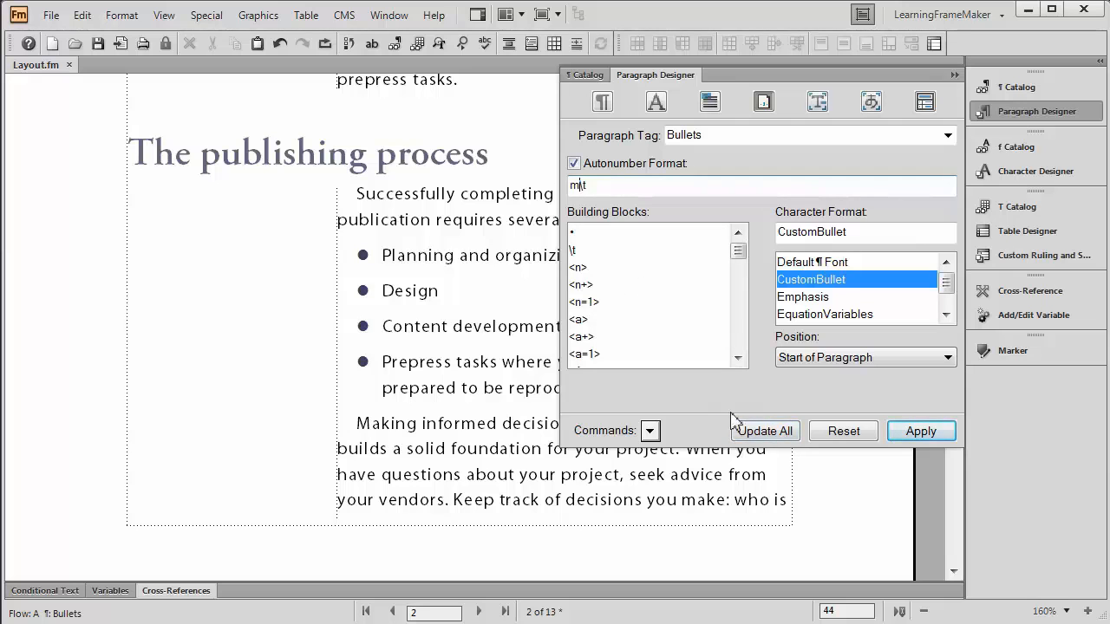
{"action": "left_click", "coordinate": [764, 430]}
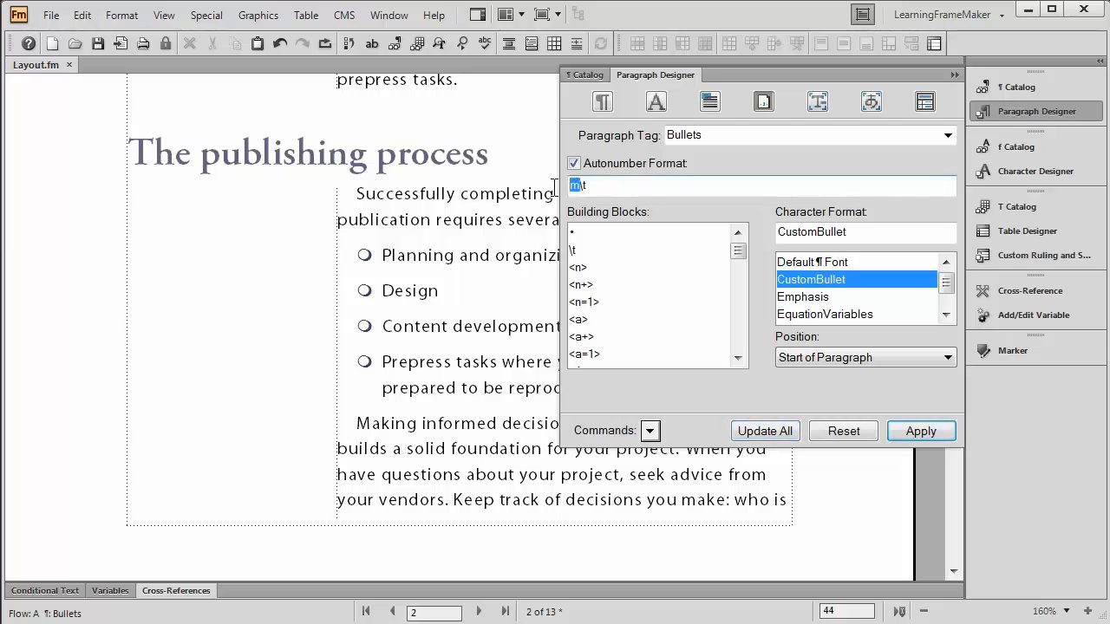
{"action": "left_click", "coordinate": [763, 430]}
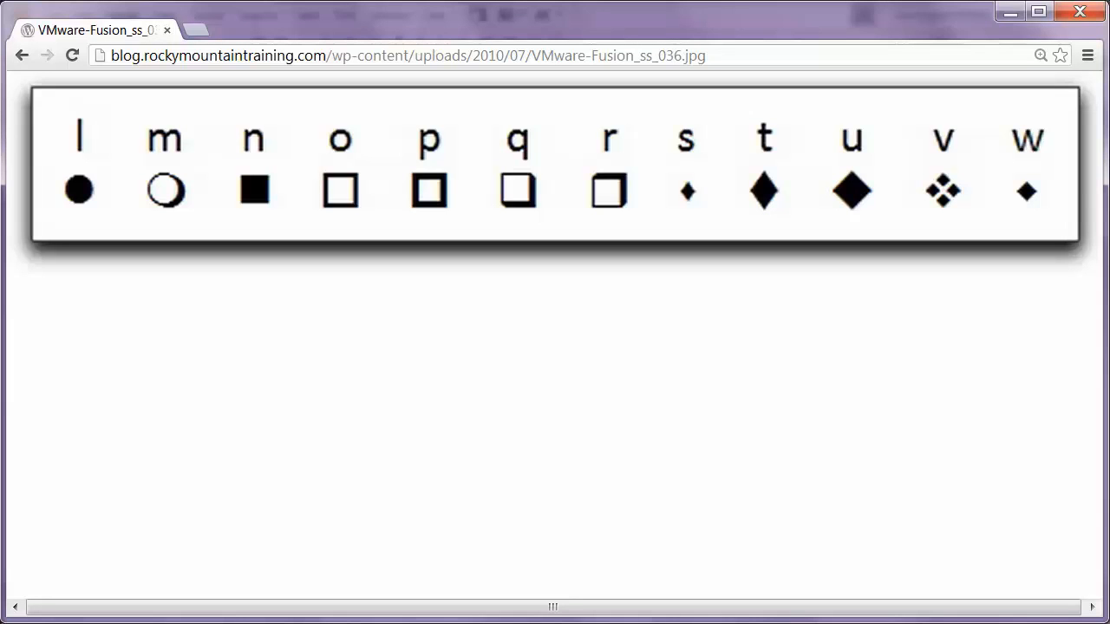
{"action": "mouse_move", "coordinate": [310, 201]}
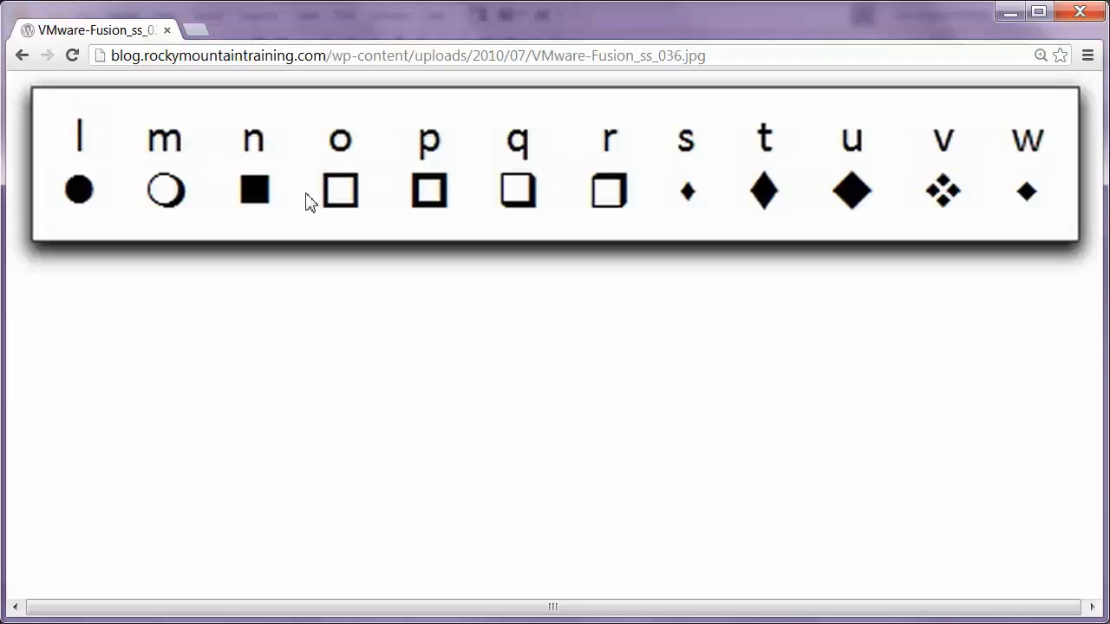
{"action": "mouse_move", "coordinate": [347, 156]}
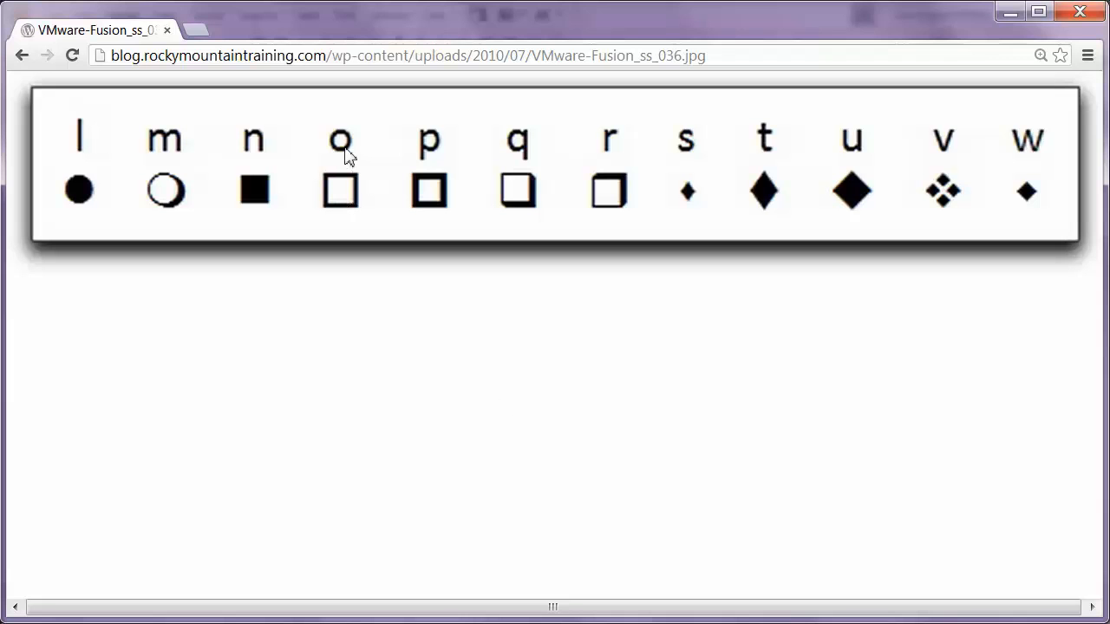
{"action": "mouse_move", "coordinate": [344, 205]}
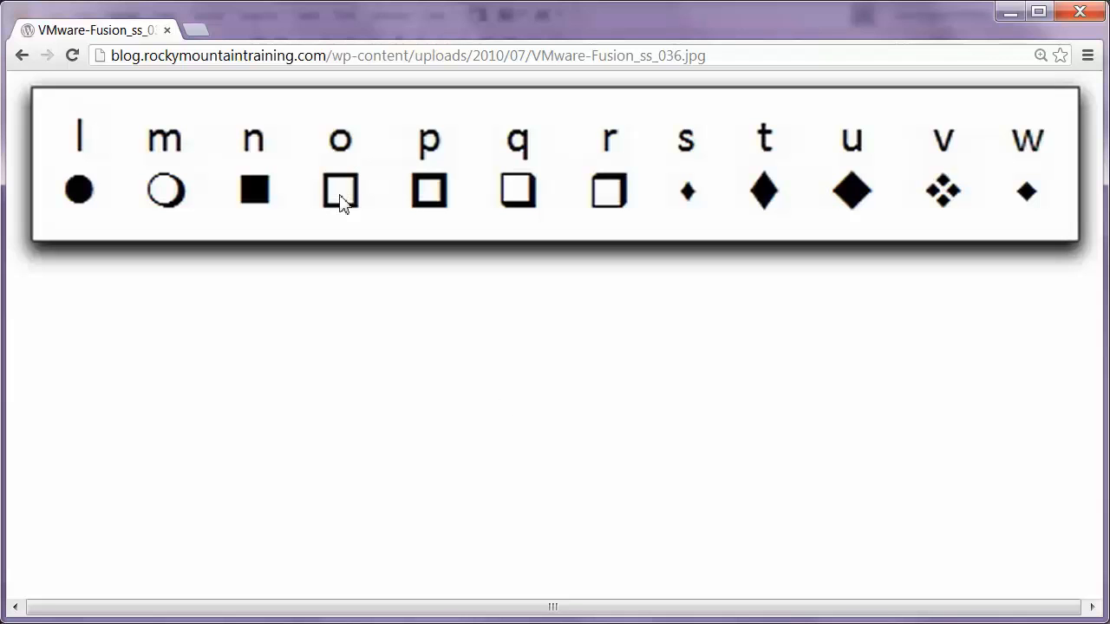
{"action": "mouse_move", "coordinate": [433, 212]}
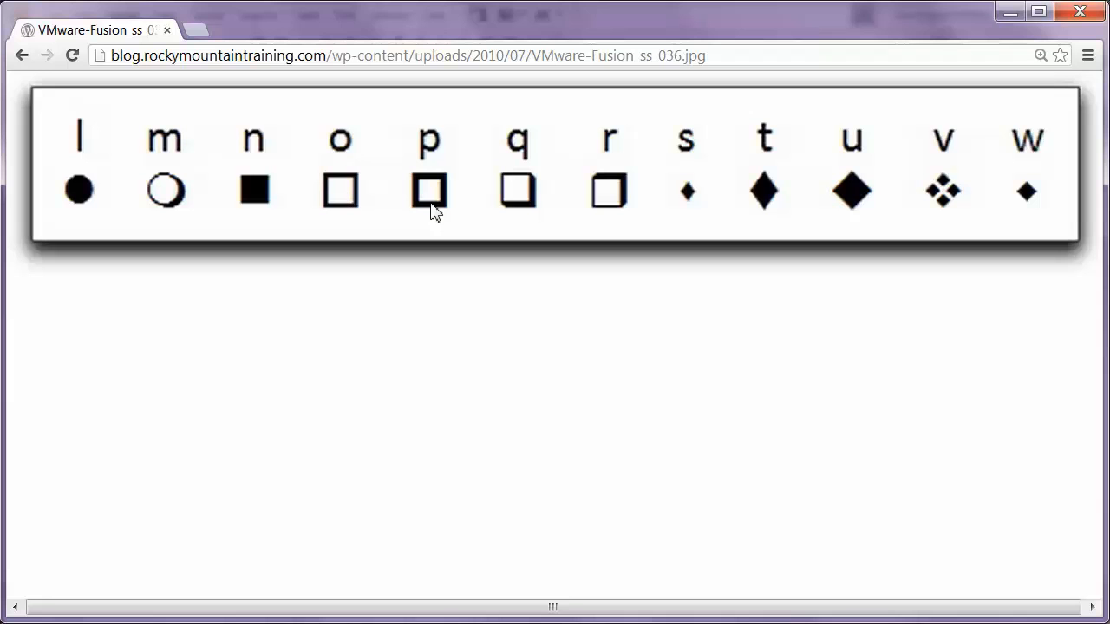
{"action": "mouse_move", "coordinate": [1044, 206]}
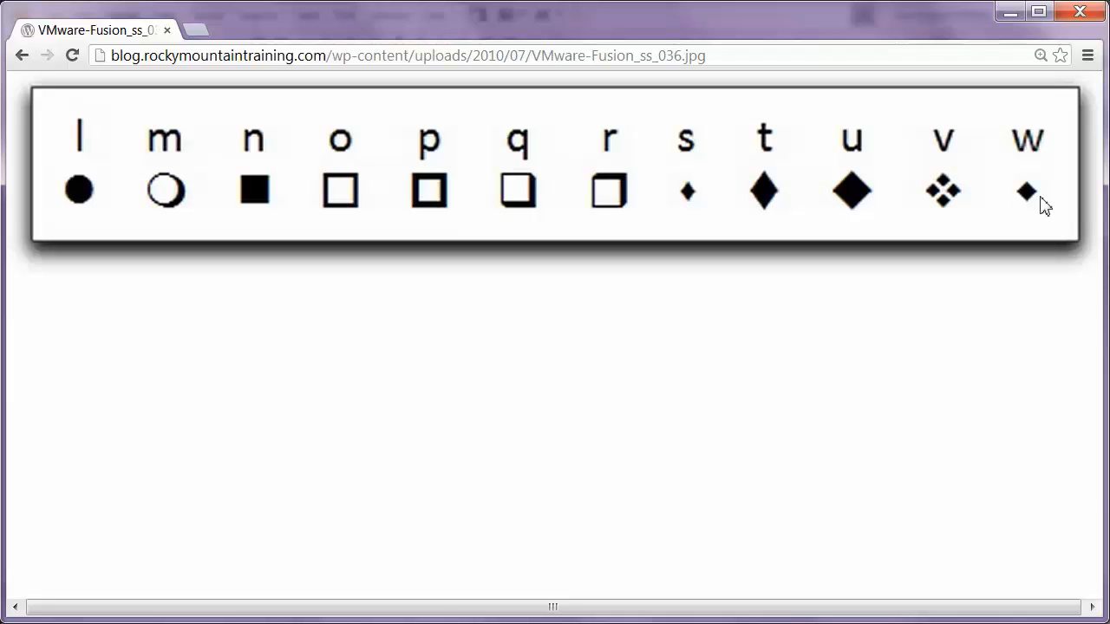